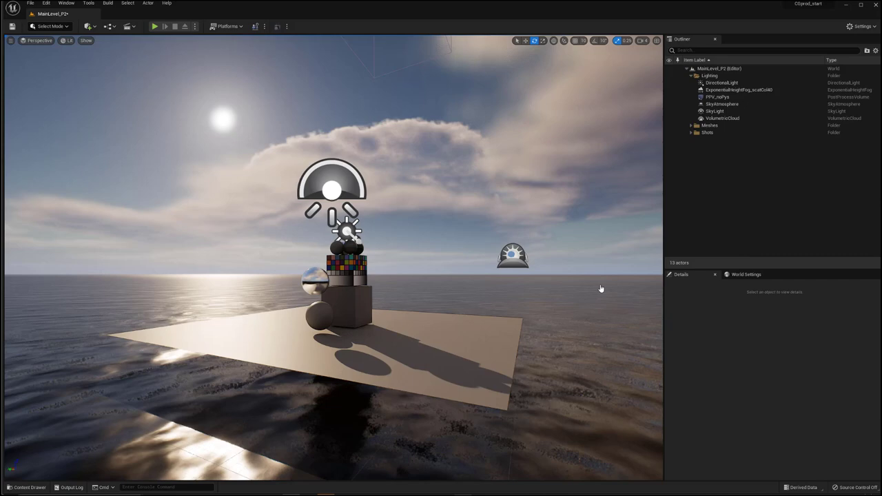
pyautogui.moveTo(490, 237)
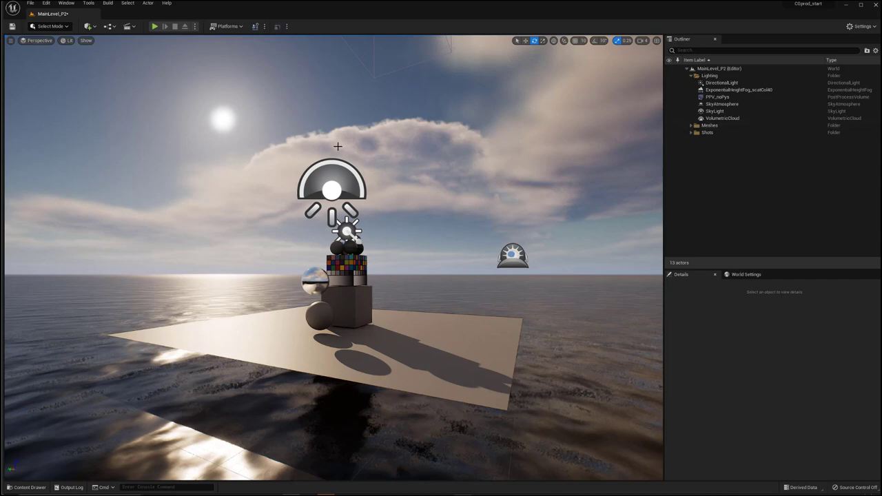
pyautogui.moveTo(410, 220)
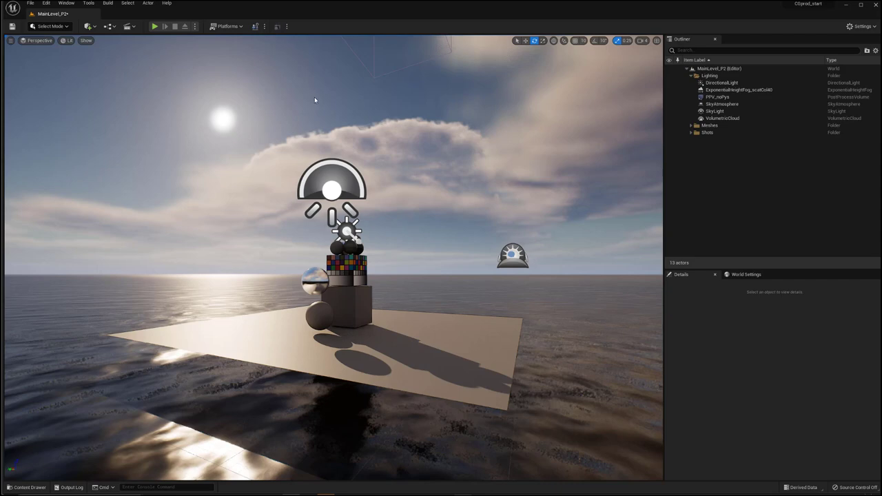
pyautogui.moveTo(306, 113)
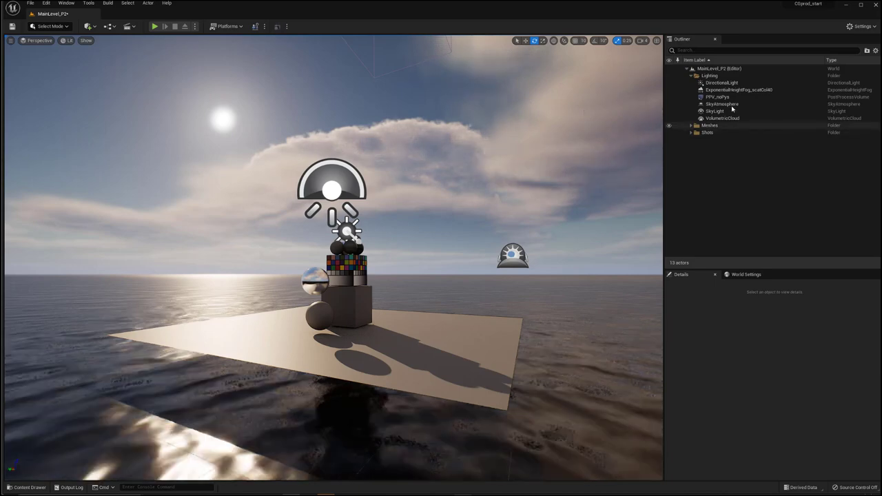
# - Review DirectionalLight, SkyLight, SkyAtmosphere and VolumetricCloud settings in the Details panel
pyautogui.click(722, 82)
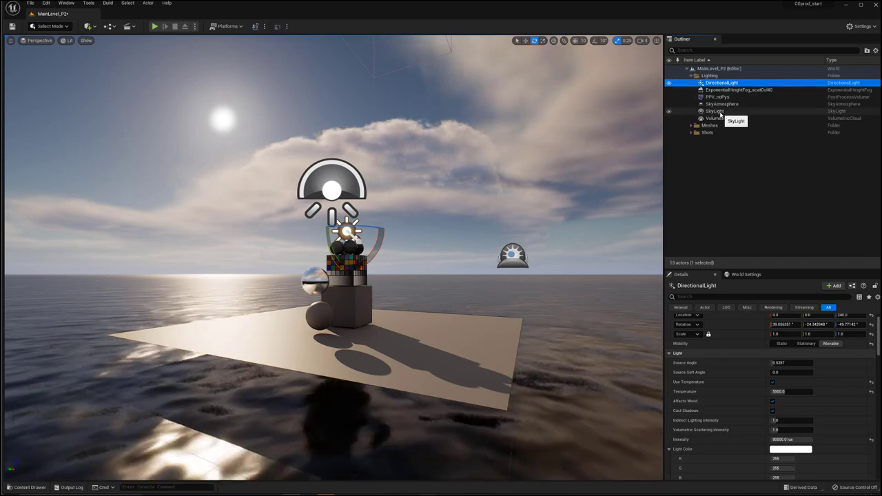
pyautogui.click(714, 111)
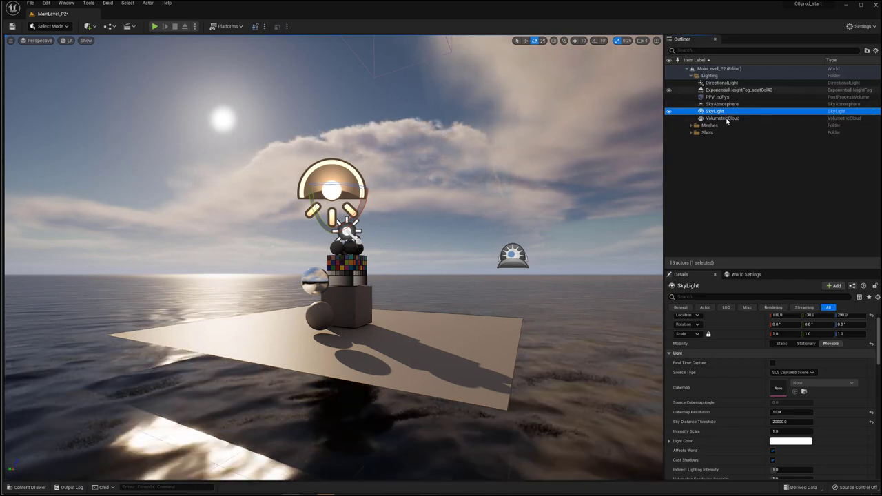
pyautogui.click(722, 103)
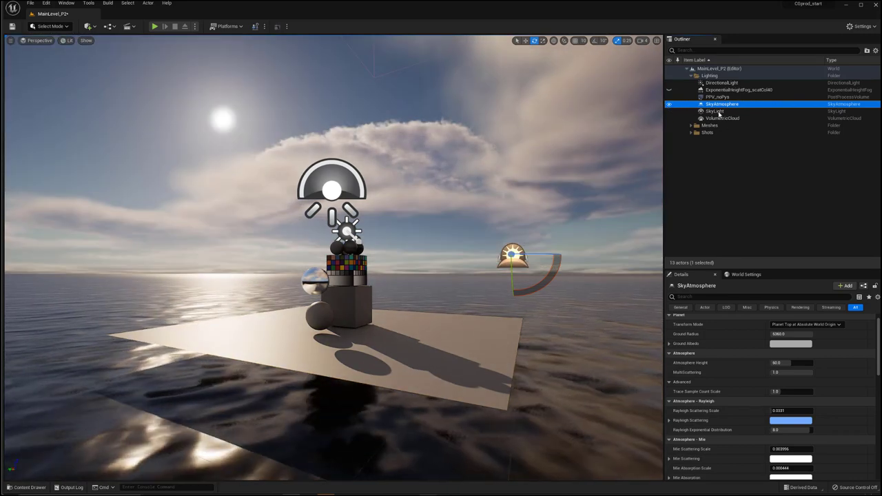
pyautogui.click(722, 119)
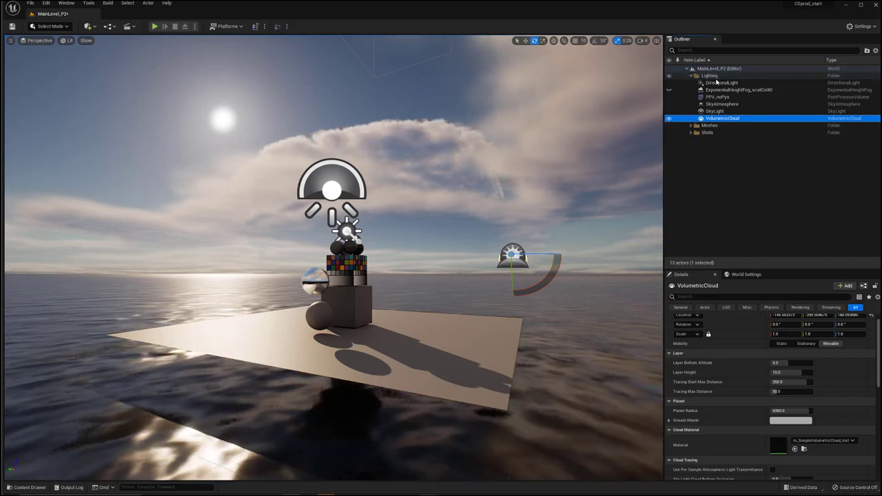
# - Hide VolumetricCloud and SkyAtmosphere so the sky renders black, checking the sky light and atmosphere
pyautogui.click(668, 83)
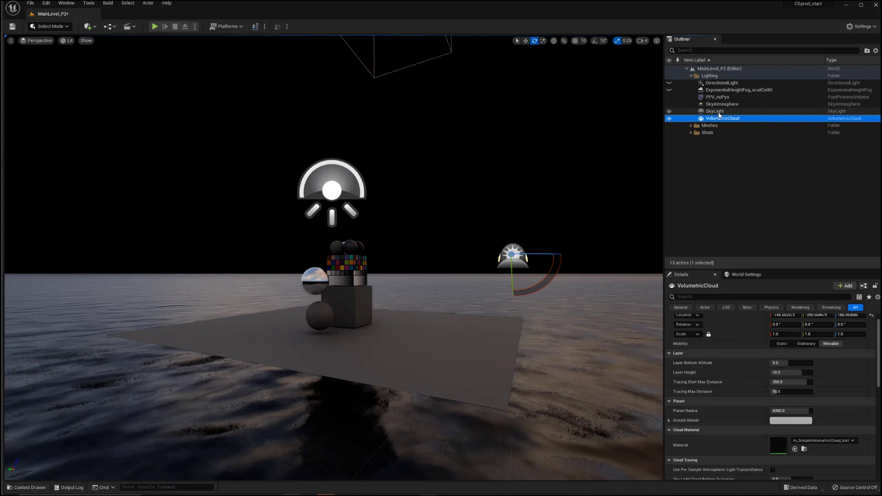
pyautogui.click(714, 110)
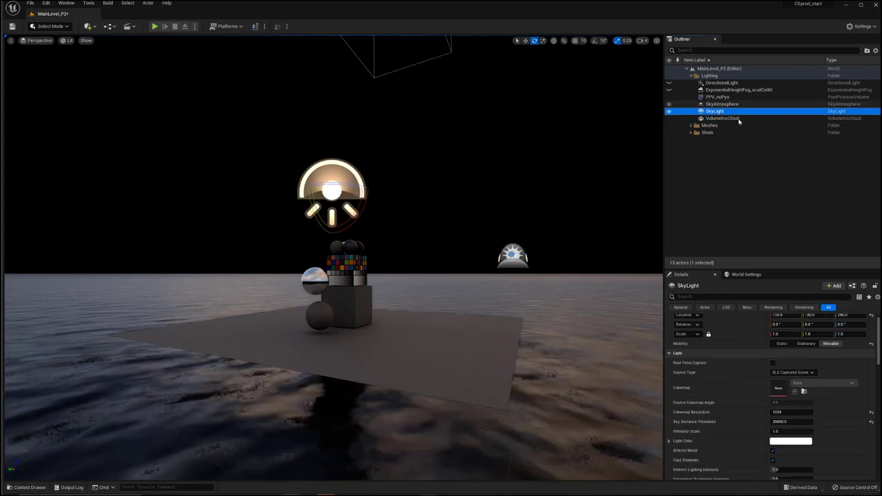
pyautogui.click(722, 104)
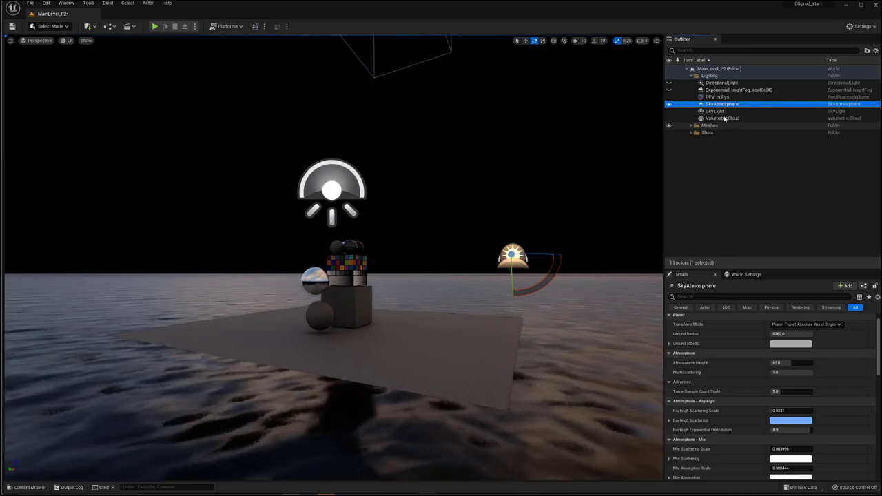
pyautogui.click(669, 83)
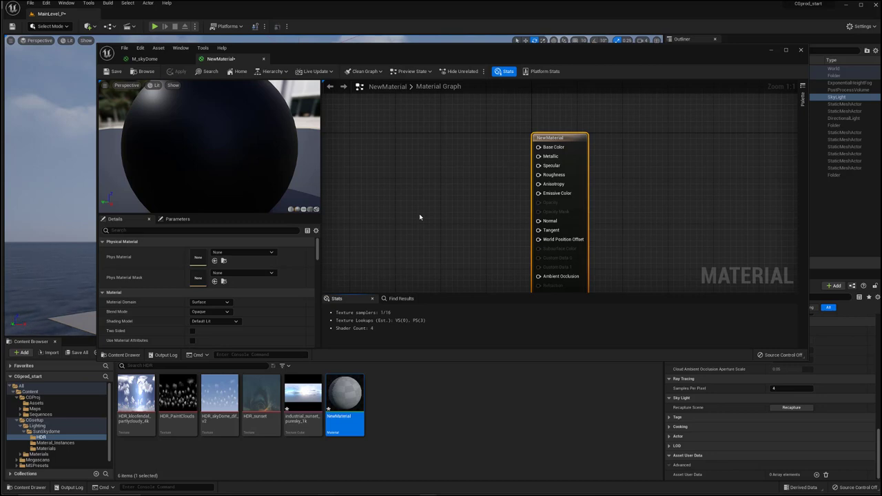
pyautogui.moveTo(229, 372)
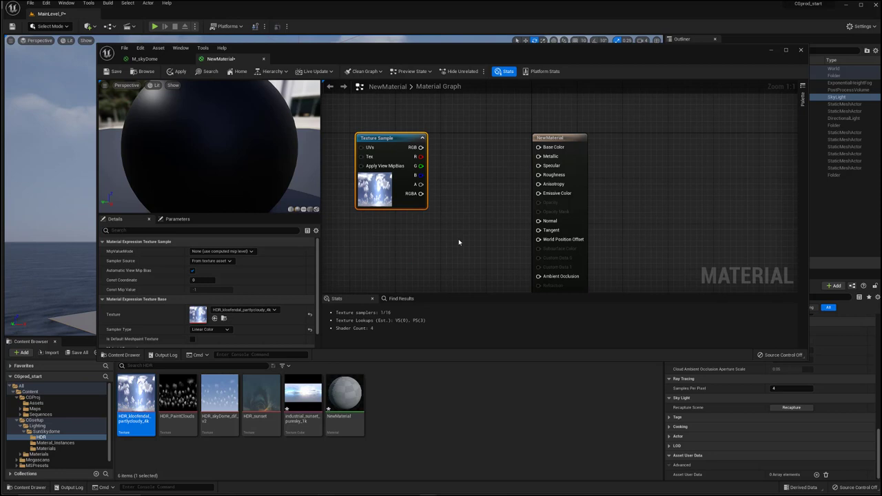
# - Set the material's Shading Model to Unlit and wire the texture's RGB into Emissive Color
pyautogui.click(549, 137)
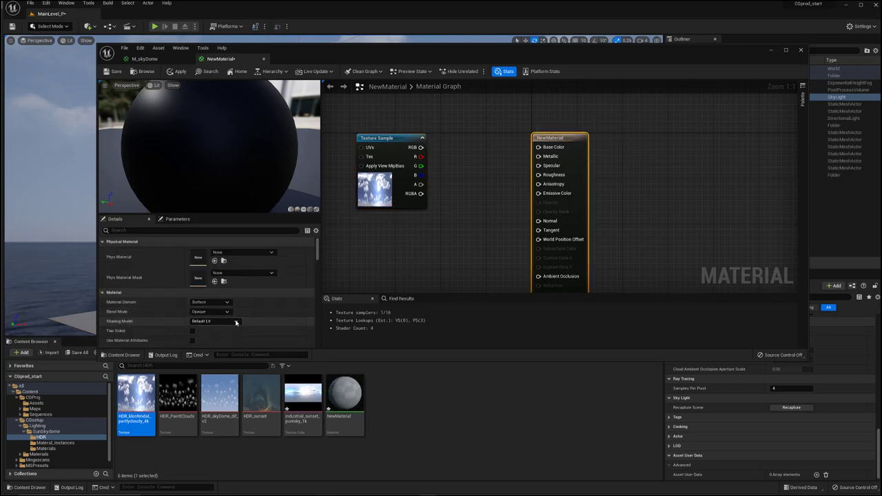
pyautogui.click(209, 321)
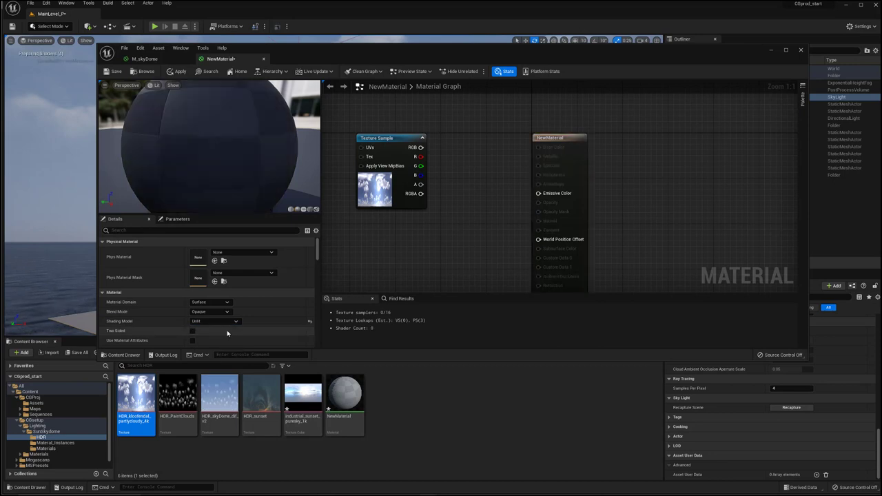
pyautogui.click(193, 331)
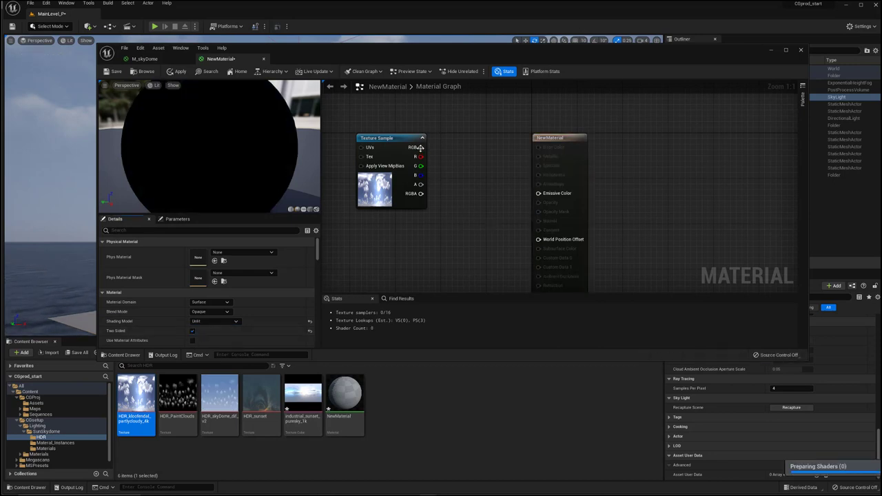
pyautogui.moveTo(422, 148); pyautogui.dragTo(539, 193)
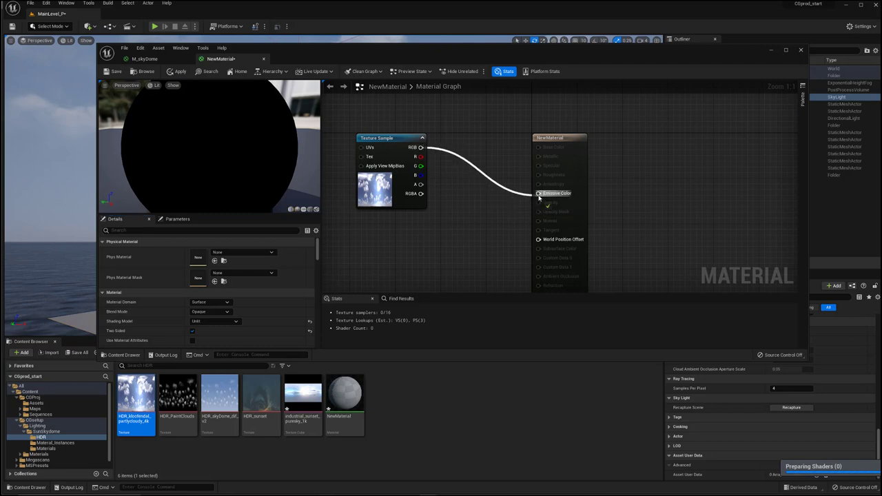
pyautogui.moveTo(422, 148); pyautogui.dragTo(539, 193)
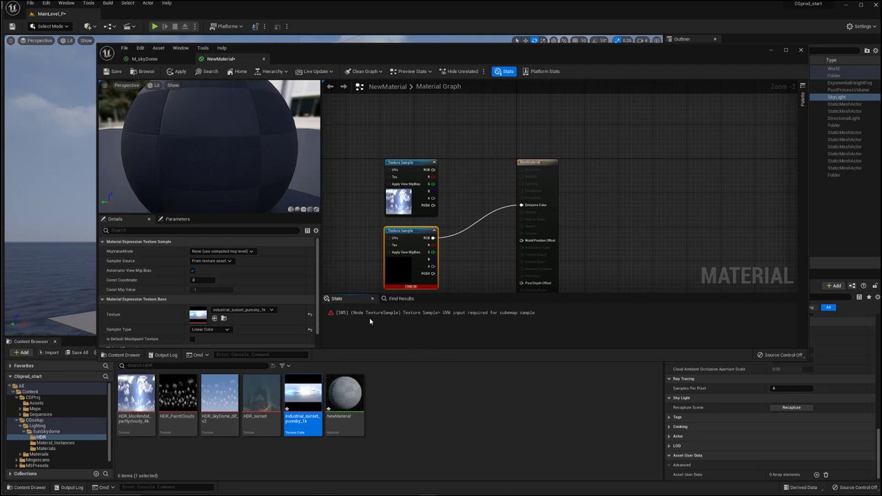
pyautogui.moveTo(451, 324)
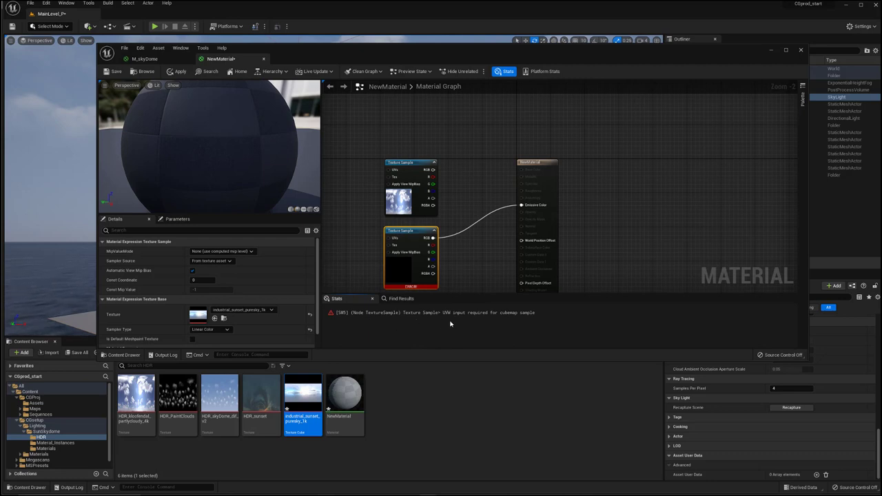
pyautogui.moveTo(475, 323)
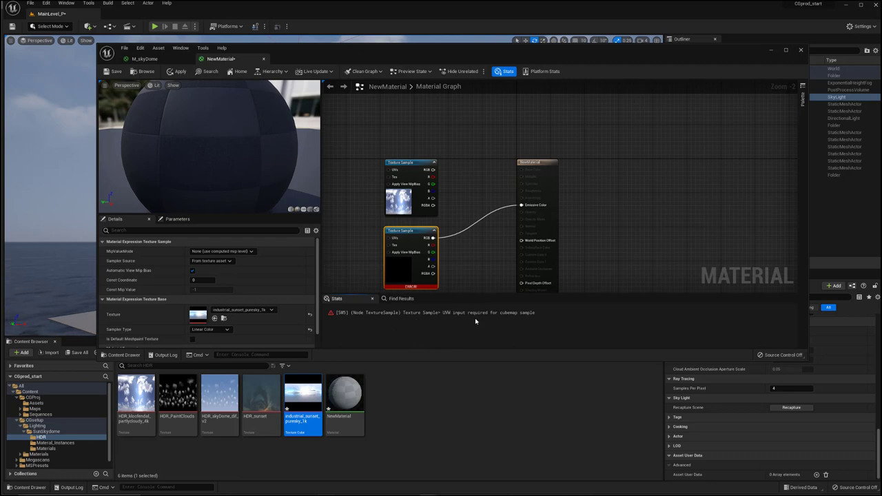
pyautogui.moveTo(506, 323)
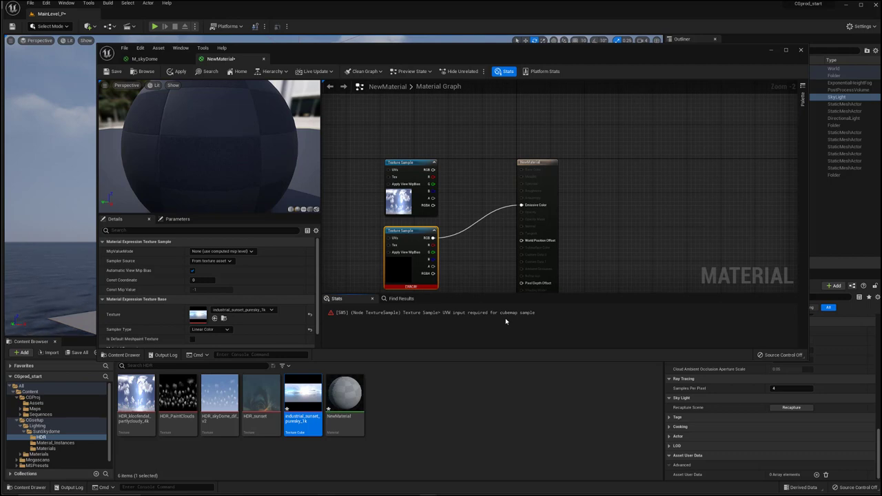
pyautogui.moveTo(467, 259)
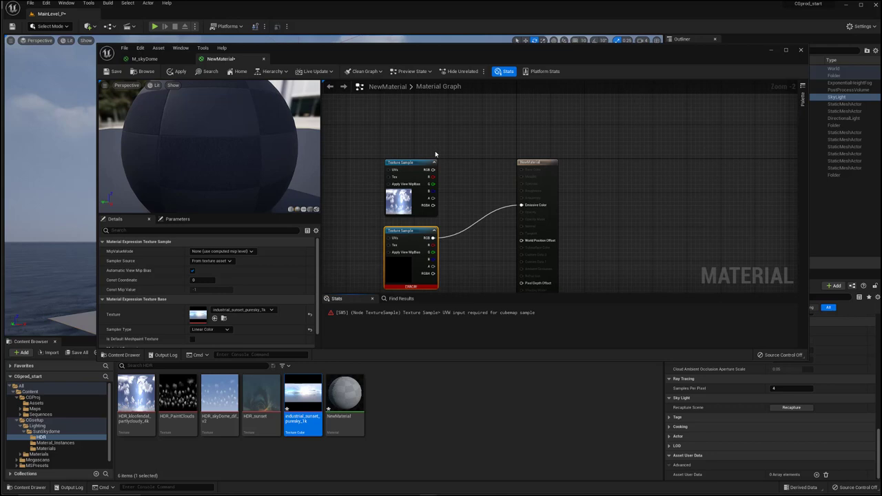
pyautogui.moveTo(434, 171)
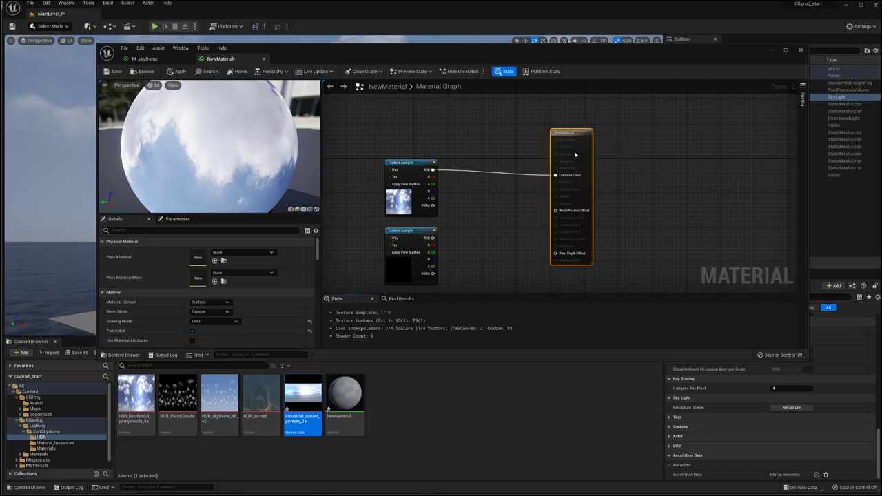
pyautogui.moveTo(565, 132)
pyautogui.write('sky')
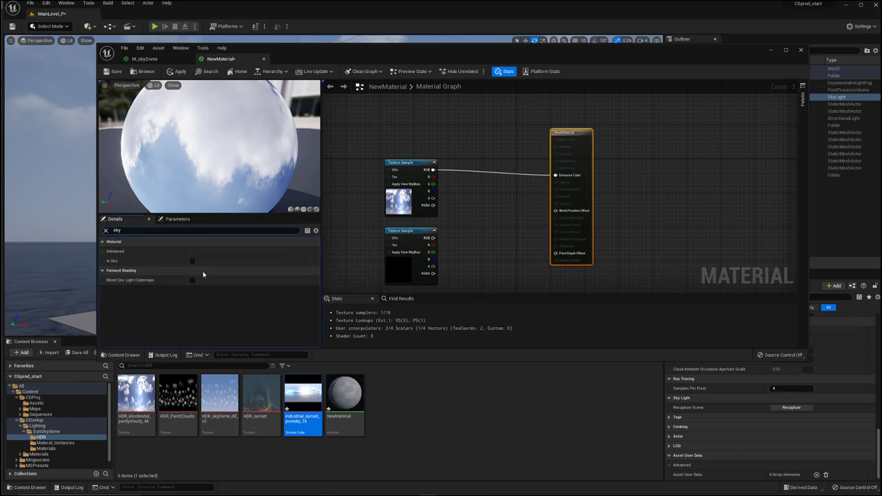
# - Enable Is Sky on the material and close the material editor
pyautogui.click(113, 261)
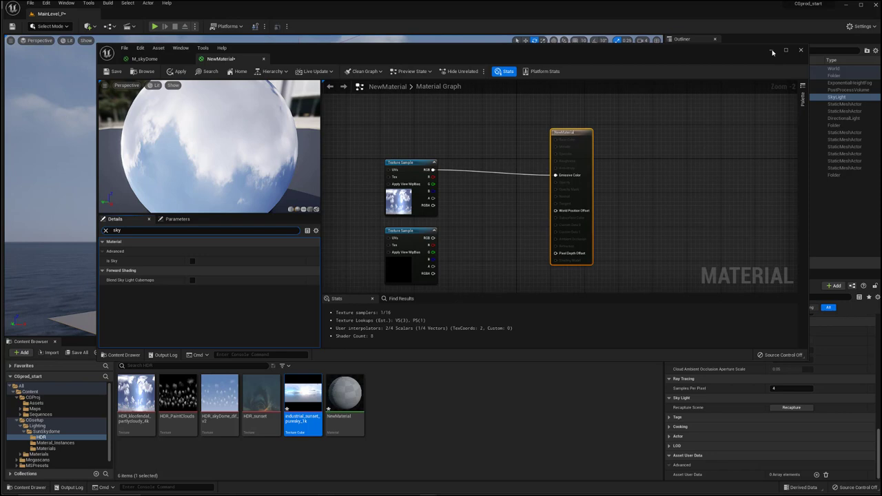
pyautogui.click(801, 50)
pyautogui.write('dist')
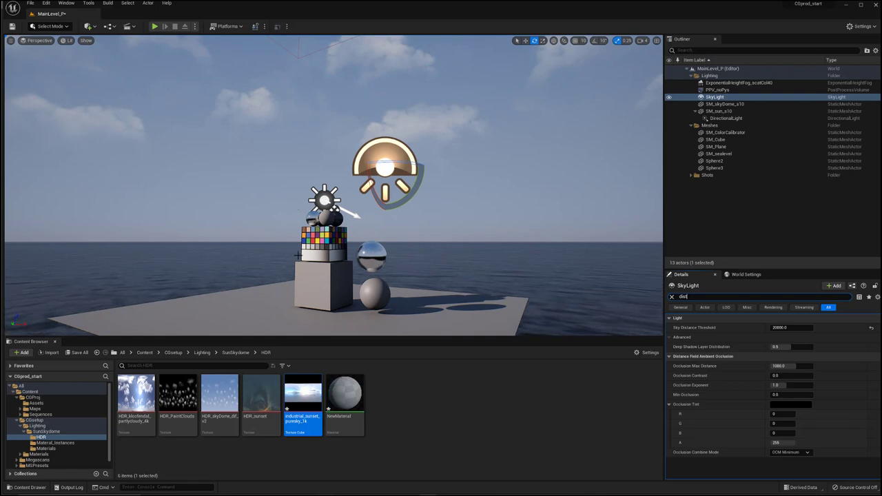
pyautogui.moveTo(799, 375)
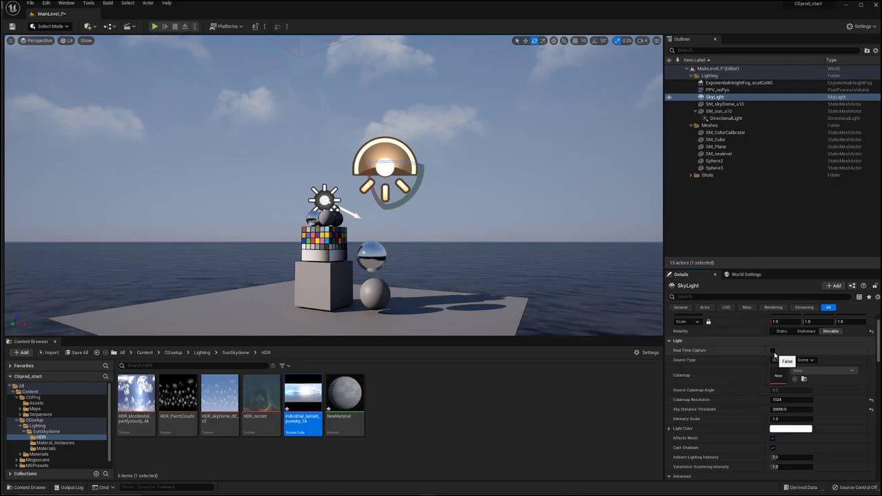
pyautogui.click(793, 360)
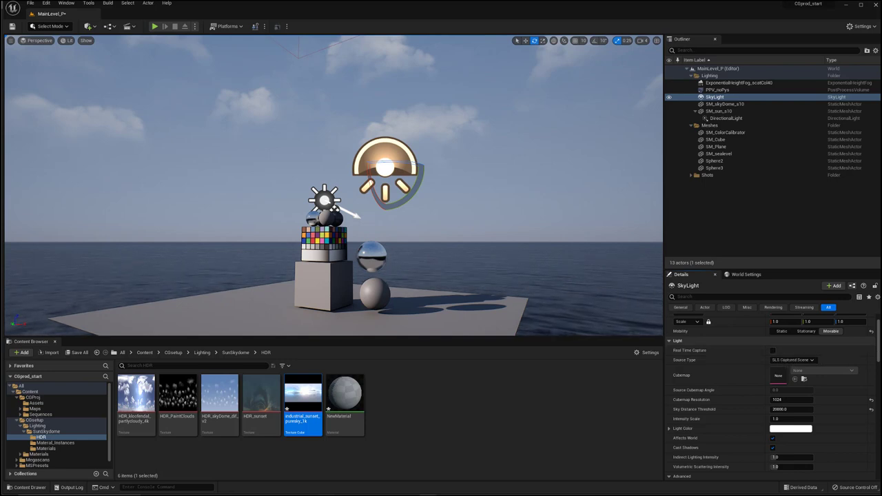
pyautogui.scroll(-3)
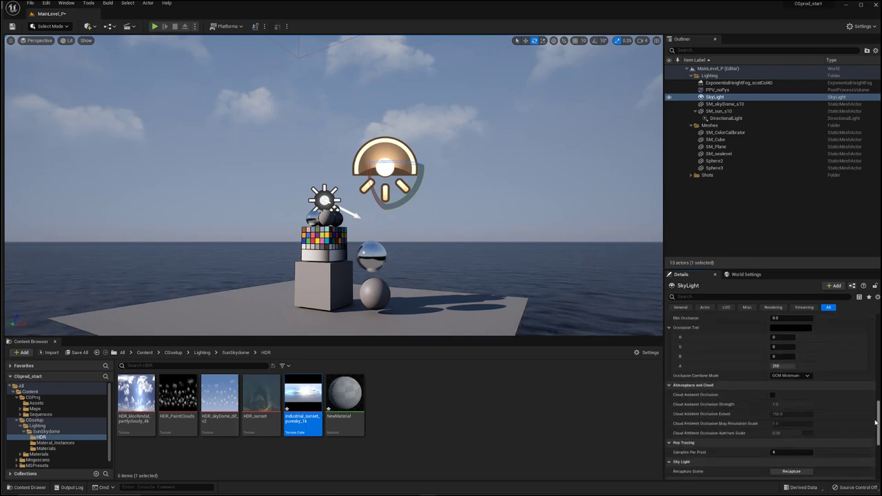
pyautogui.scroll(-3)
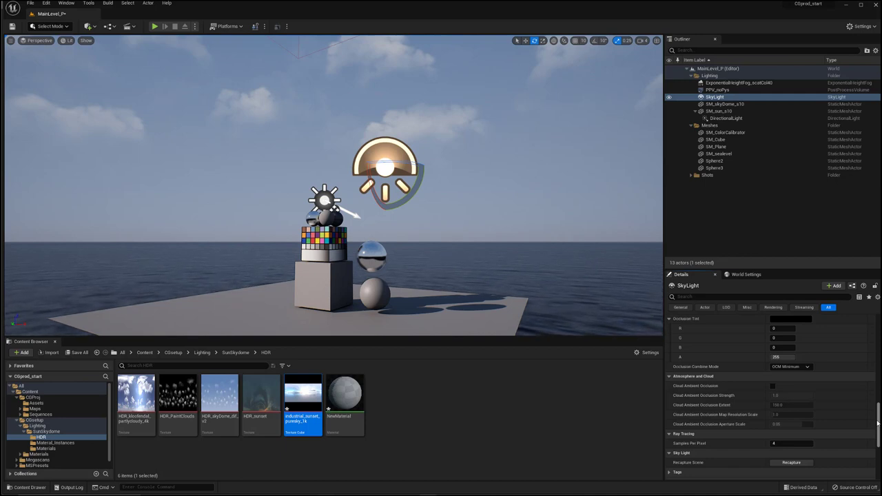
# - Navigate the Content Browser into the Material_Instances folder
pyautogui.click(55, 443)
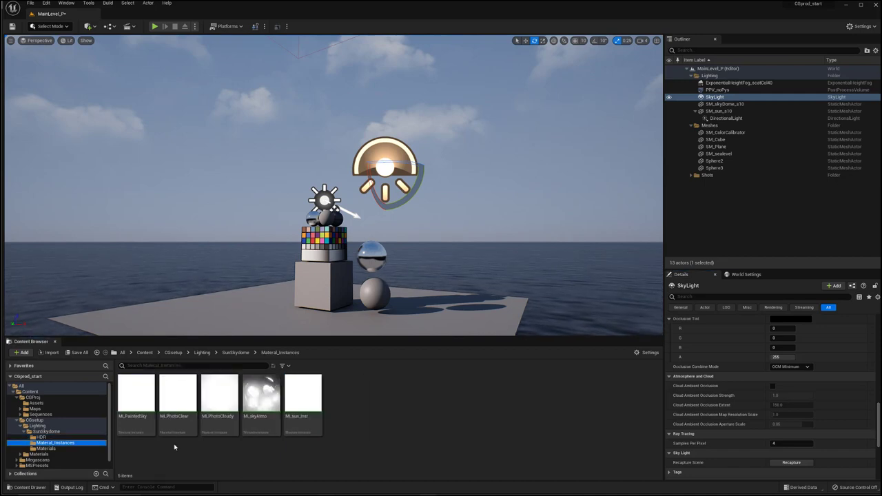
pyautogui.moveTo(135, 393)
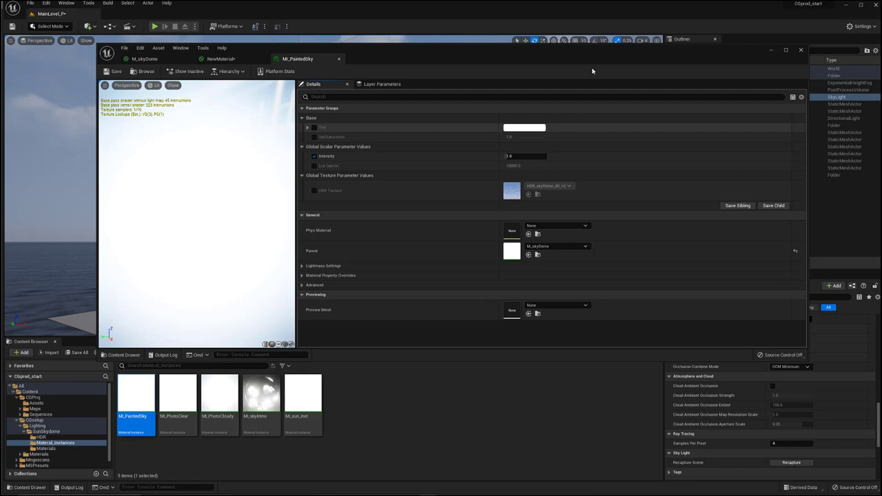
pyautogui.moveTo(695, 159)
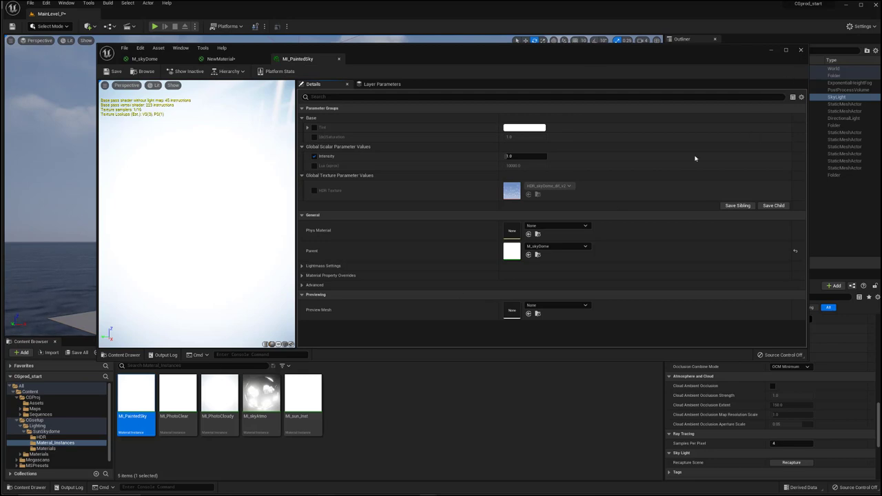
# - Close MI_PaintedSky and apply its changes to the original material
pyautogui.click(801, 50)
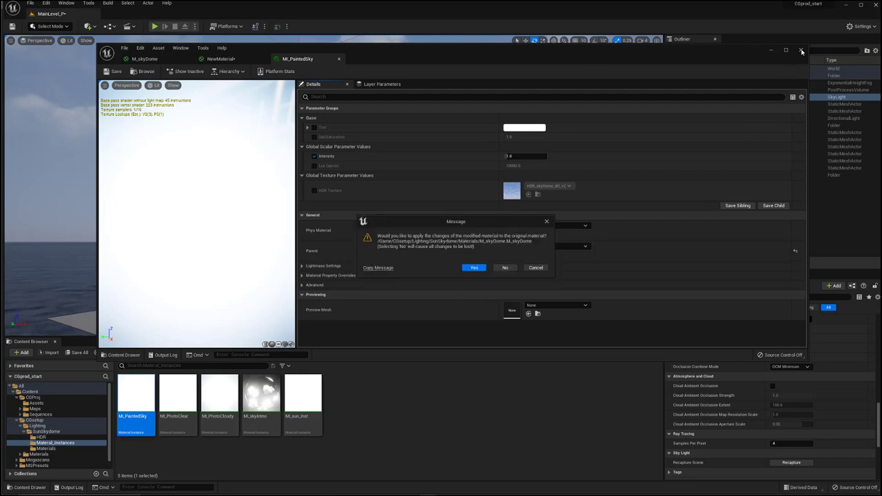
pyautogui.click(474, 267)
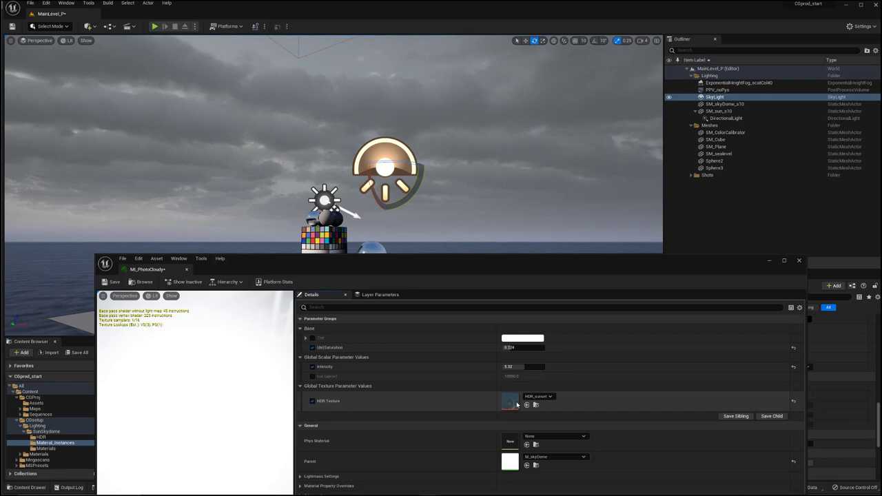
pyautogui.moveTo(510, 401)
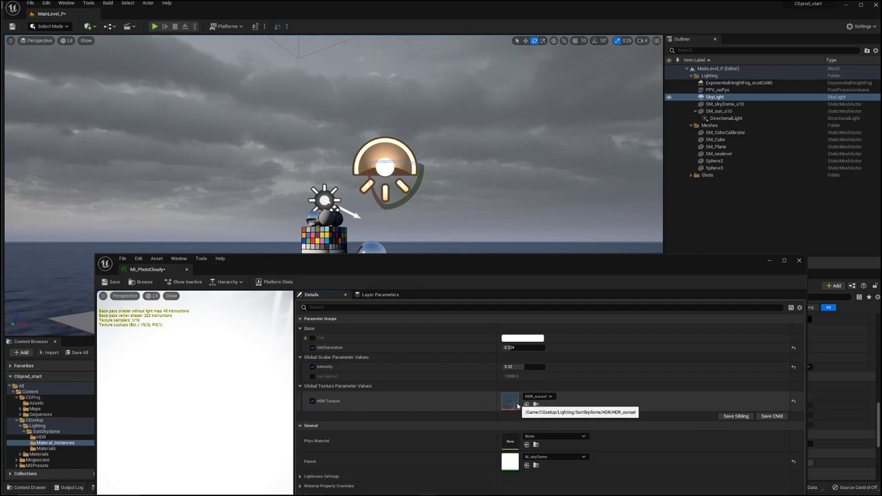
pyautogui.moveTo(392, 320)
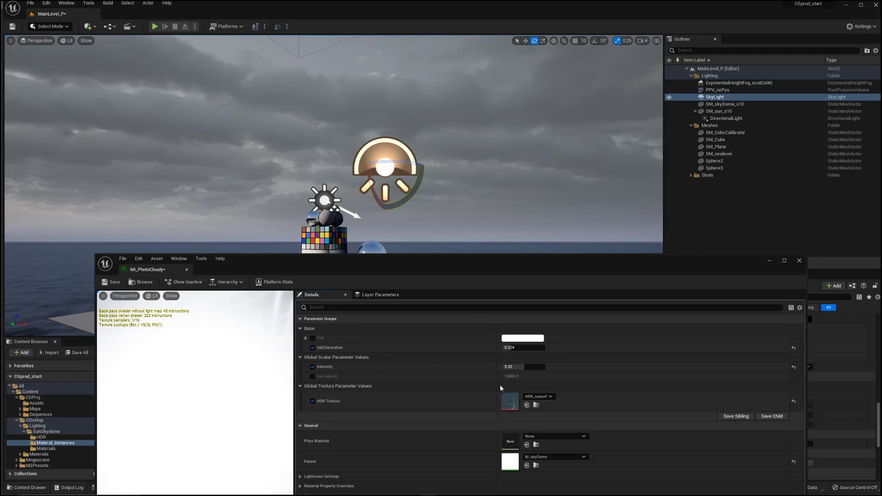
pyautogui.moveTo(792, 263)
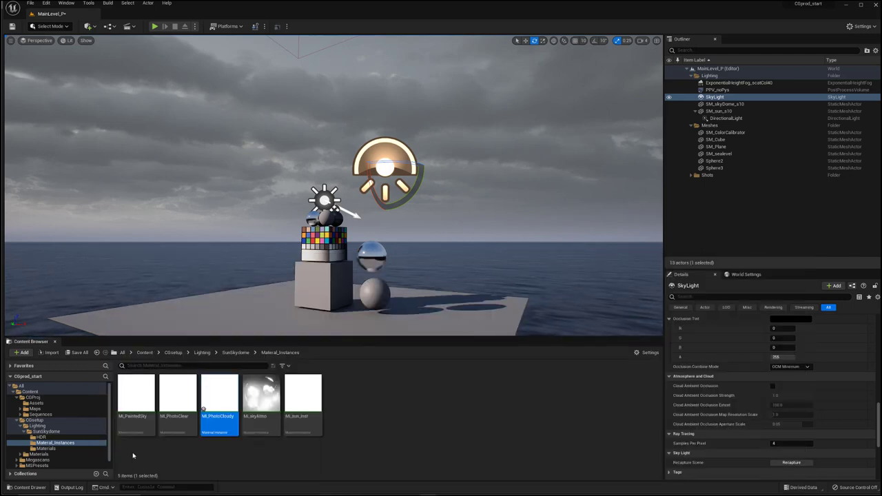
# - Open the M_skyDome material from the SkyDome Materials folder
pyautogui.click(45, 448)
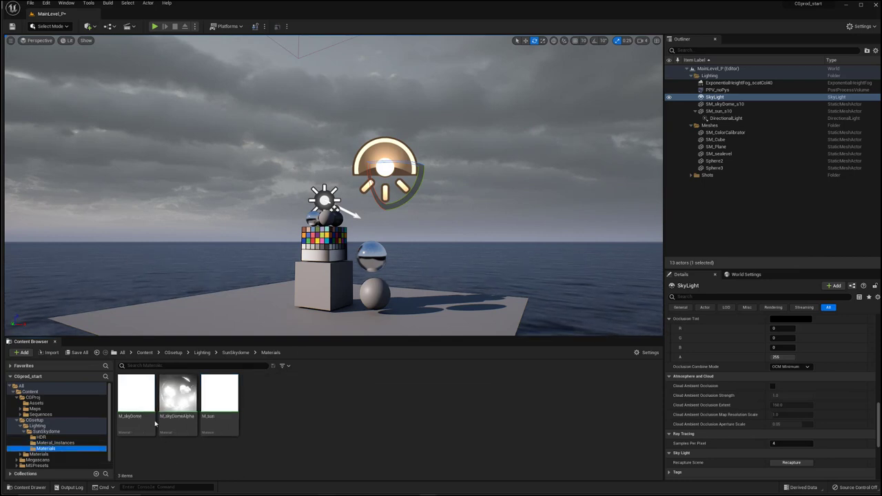
pyautogui.doubleClick(135, 393)
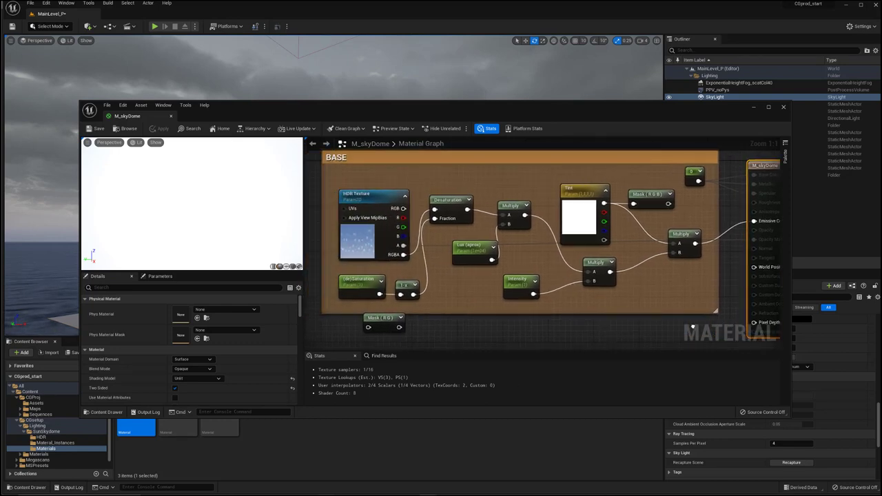
pyautogui.click(383, 317)
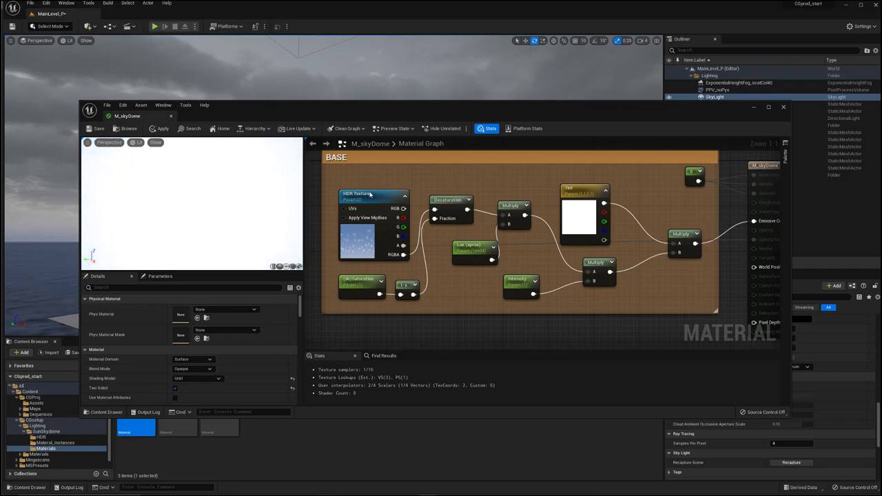
pyautogui.click(355, 188)
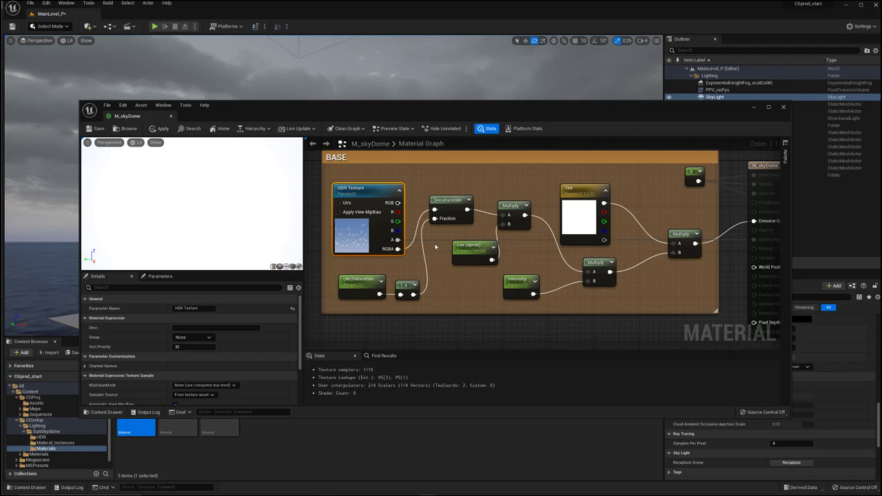
pyautogui.click(448, 199)
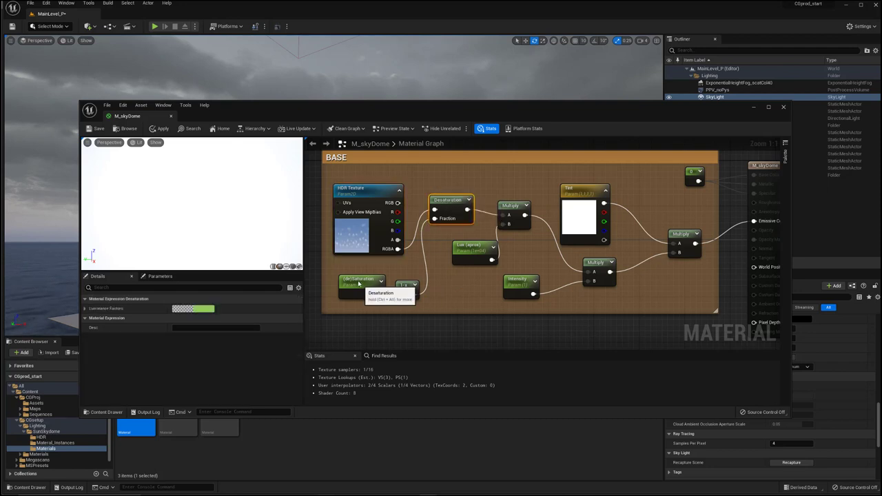
pyautogui.click(358, 283)
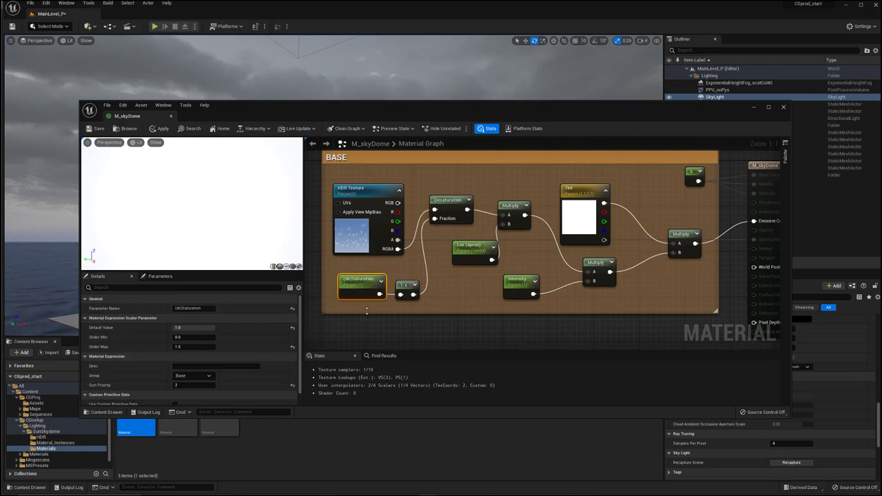
pyautogui.moveTo(405, 285)
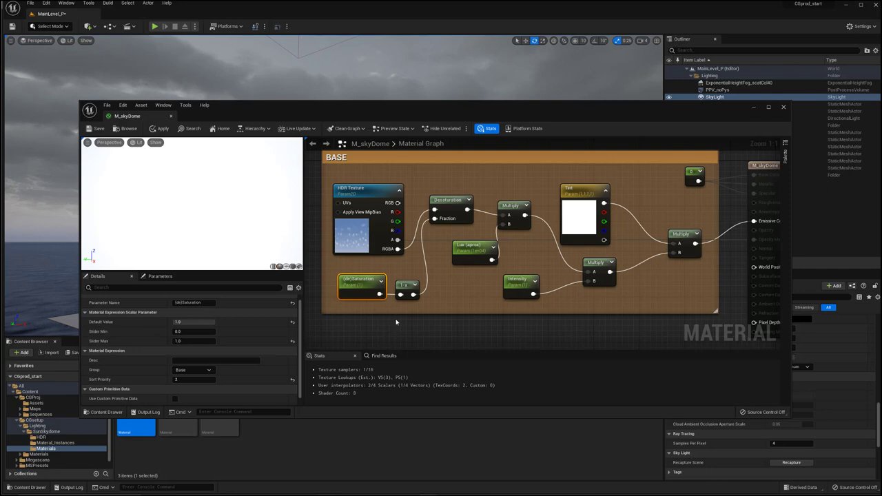
pyautogui.moveTo(407, 284)
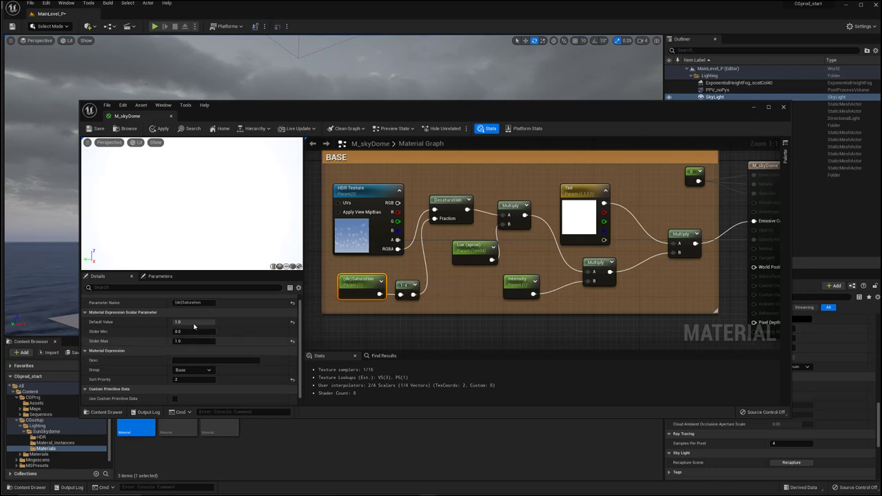
pyautogui.moveTo(195, 327)
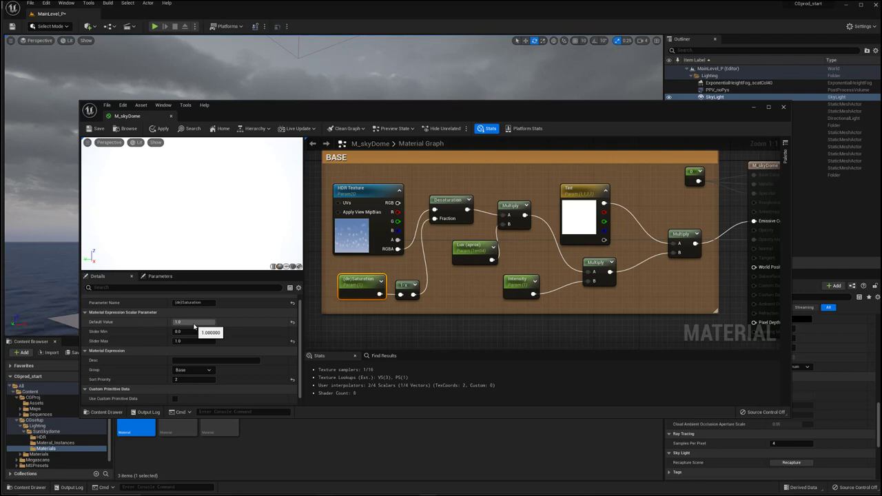
pyautogui.moveTo(241, 336)
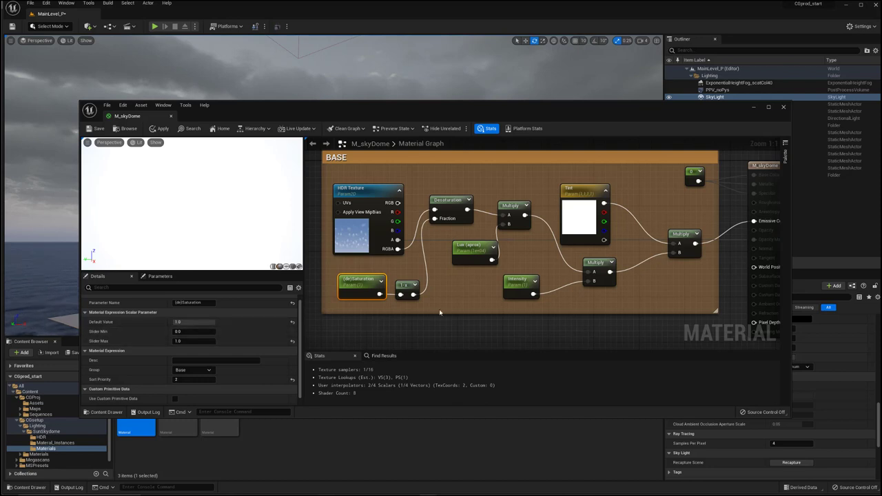
pyautogui.moveTo(426, 290)
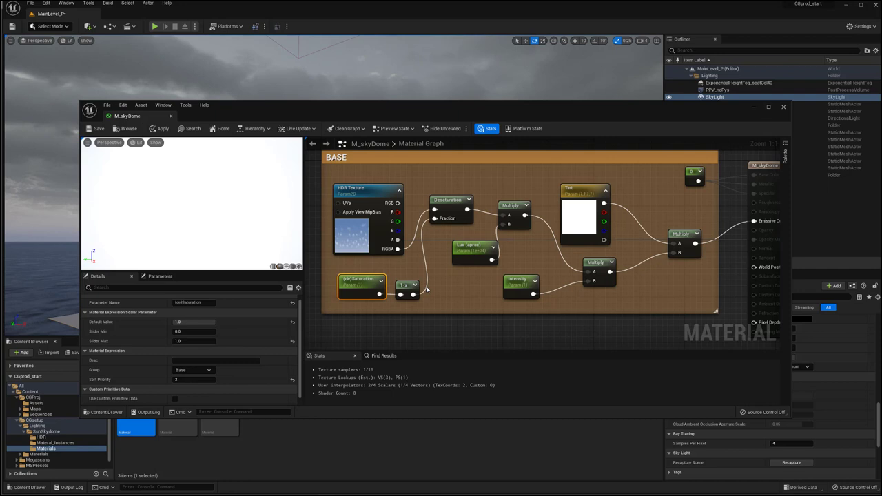
pyautogui.moveTo(472, 251)
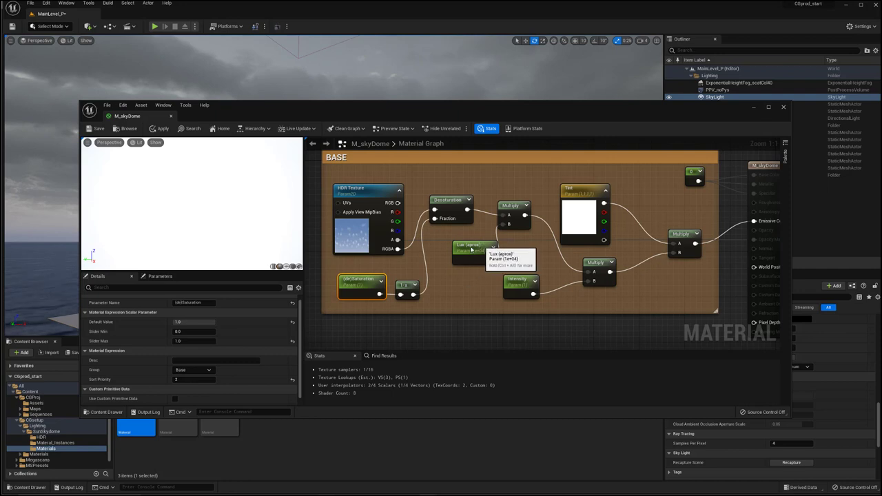
# - Inspect the luminance switch parameter and base settings, then close the M_skyDome editor
pyautogui.click(458, 248)
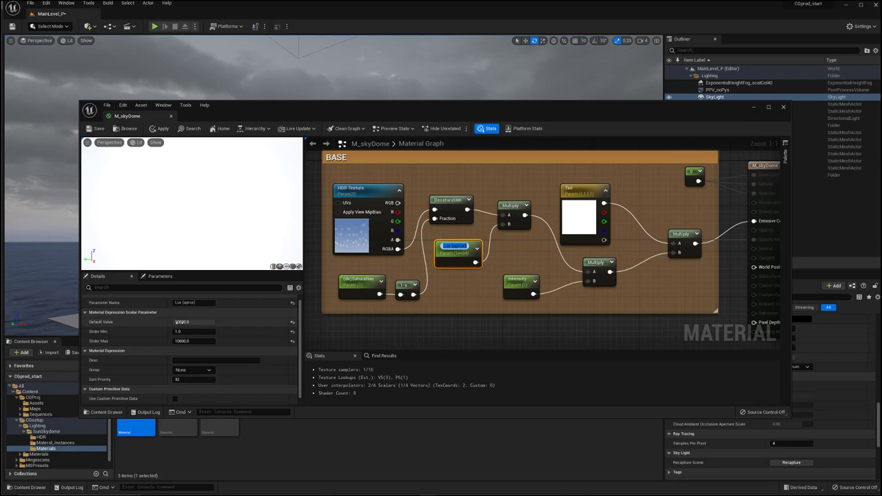
pyautogui.click(458, 248)
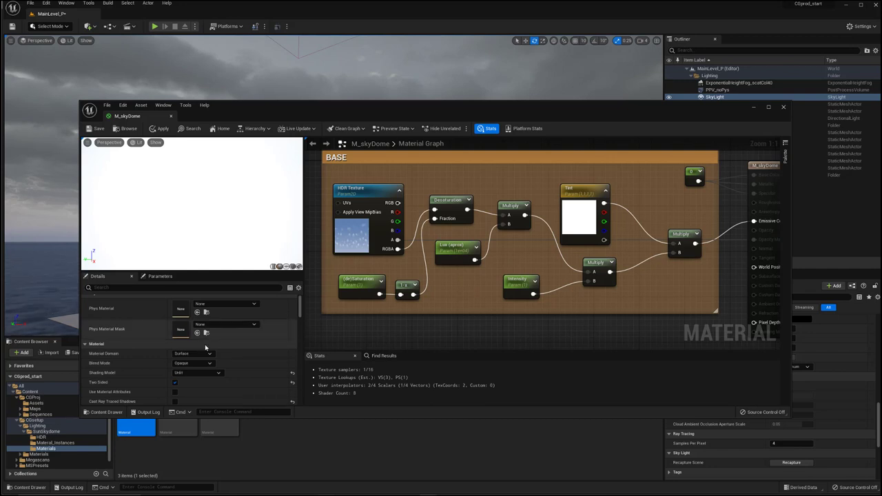
pyautogui.moveTo(457, 265)
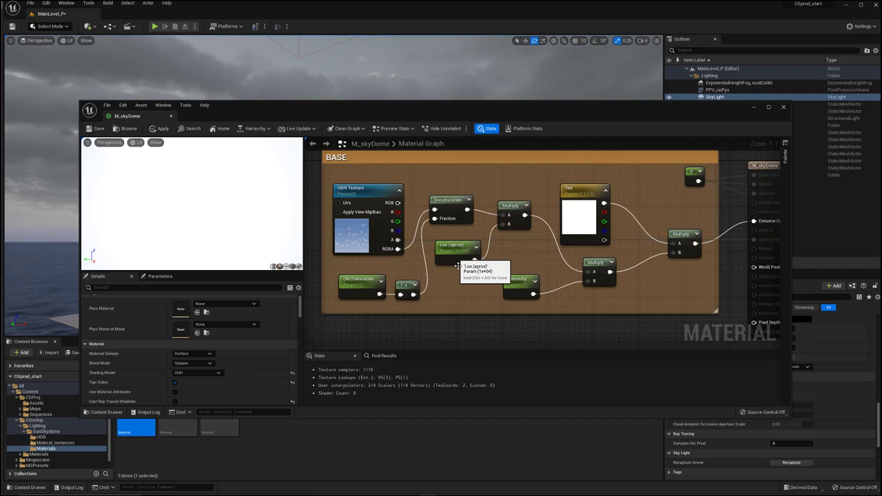
pyautogui.moveTo(471, 270)
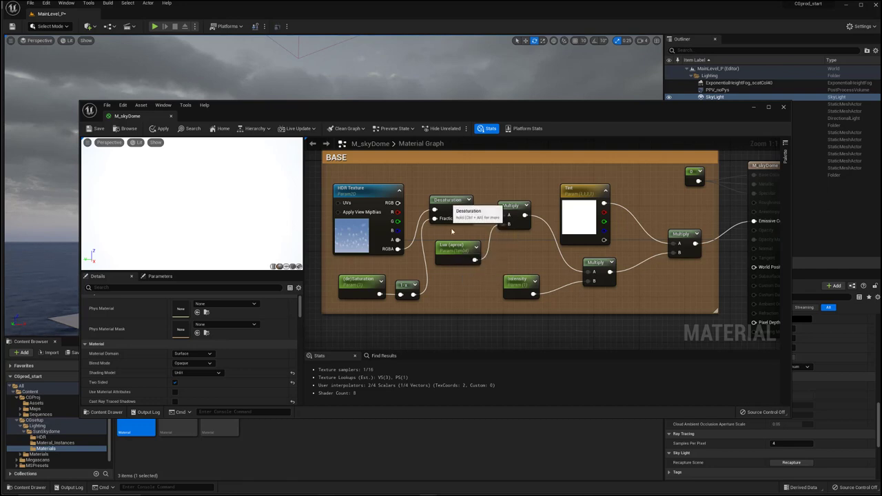
pyautogui.moveTo(513, 210)
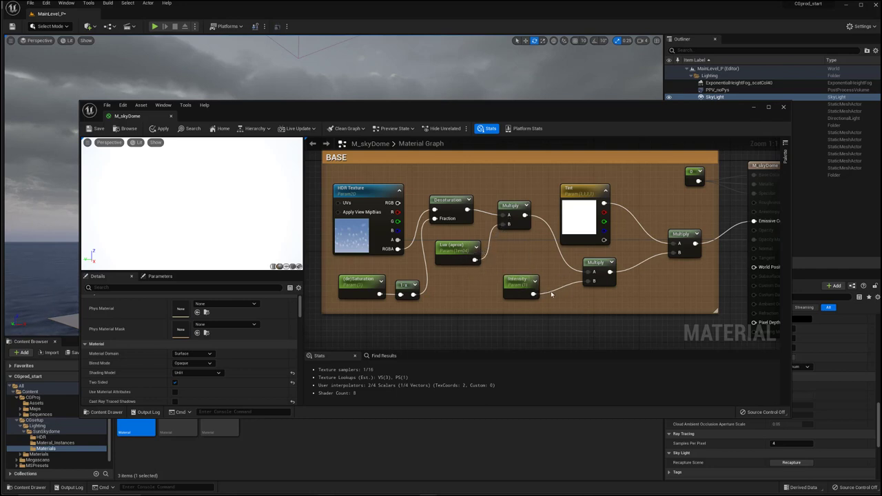
pyautogui.click(521, 283)
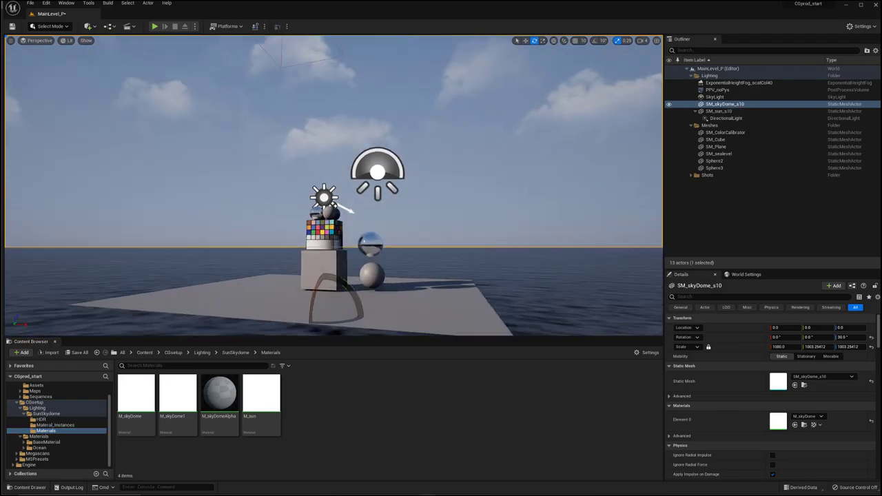
# - Select SM_sun_v10 to adjust its rotation and raise the sun in the sky
pyautogui.click(719, 110)
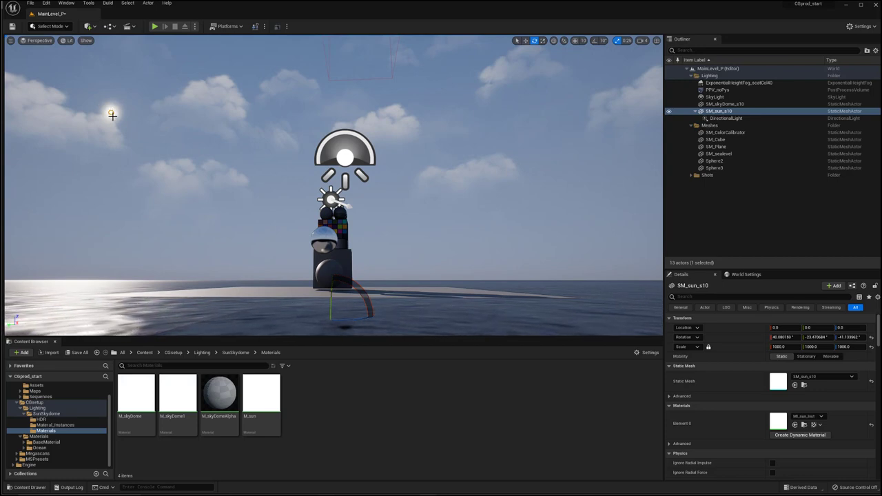
pyautogui.moveTo(120, 120)
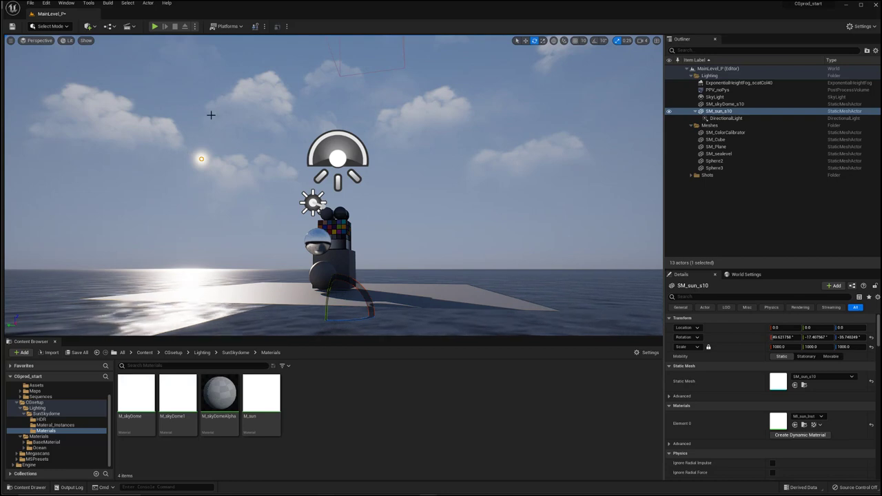
pyautogui.moveTo(577, 146)
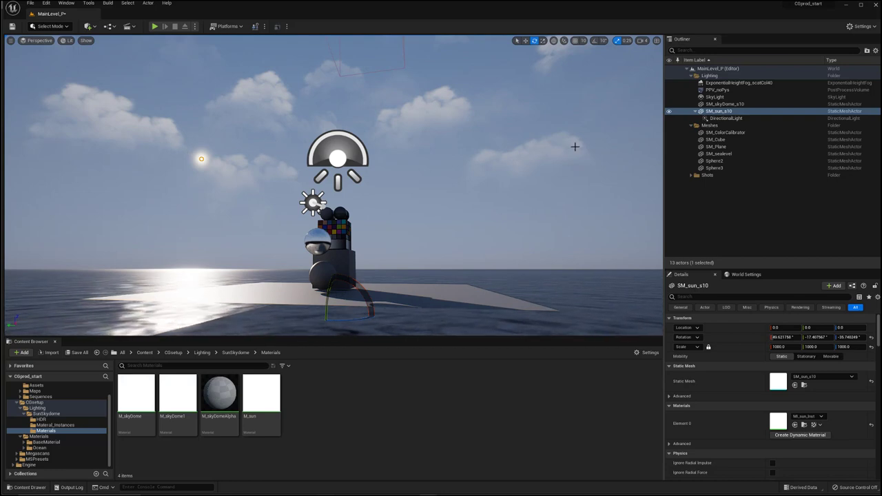
pyautogui.moveTo(725, 119)
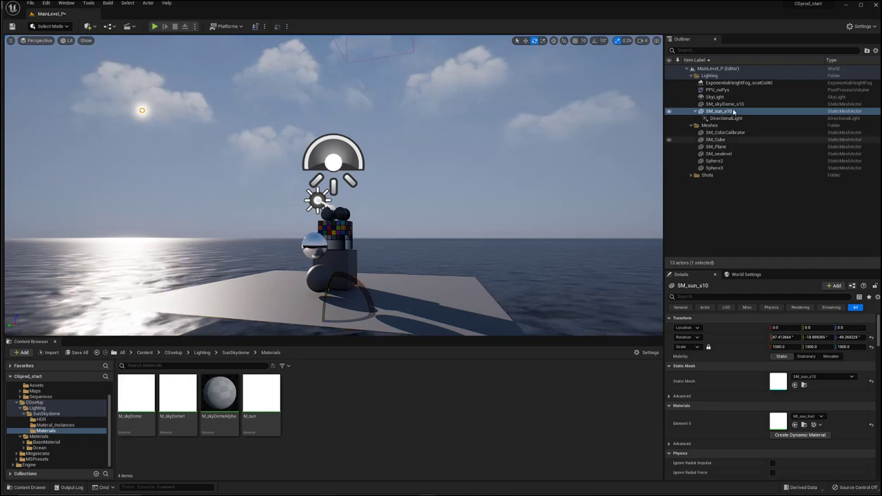
# - Select SM_skyDome_v10 and filter its Details for 'shad' to show shadow options
pyautogui.click(725, 105)
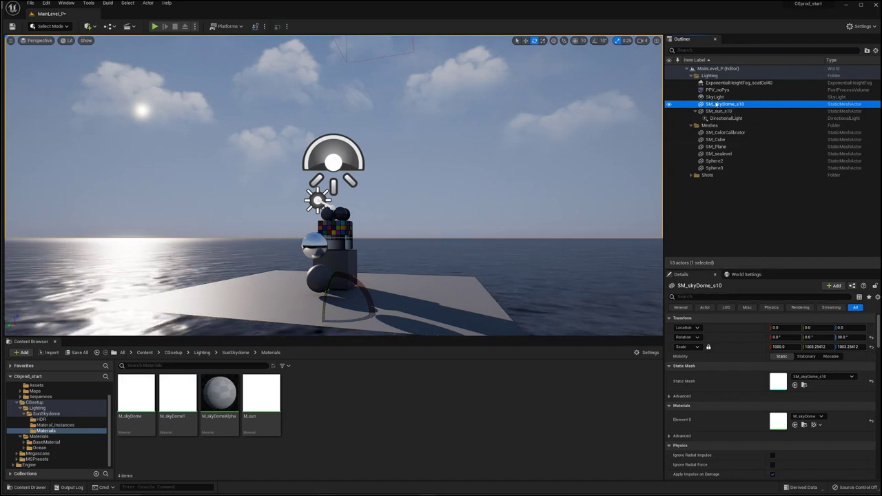
pyautogui.click(758, 296)
pyautogui.write('shad')
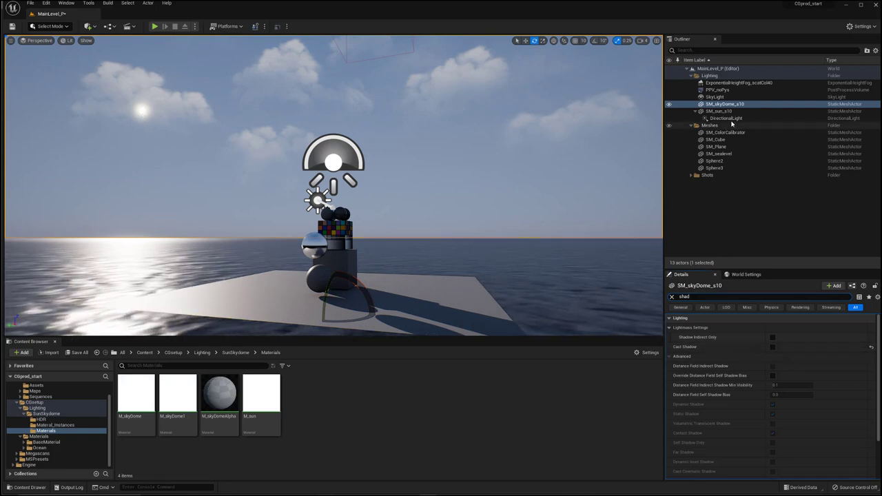
pyautogui.click(720, 110)
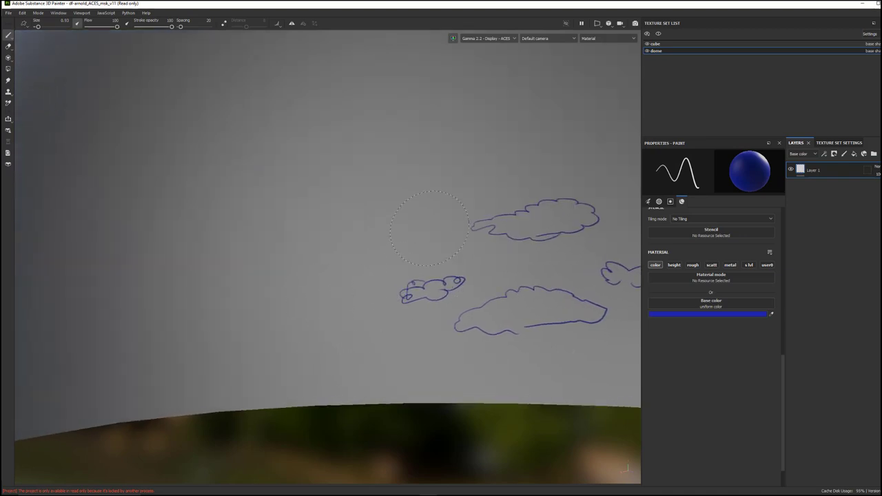
pyautogui.moveTo(471, 218)
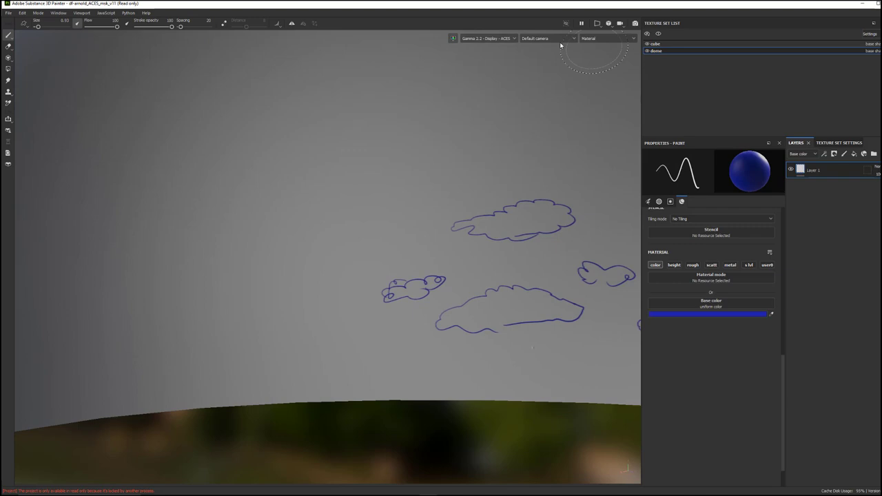
# - Switch the viewport to the second camera to view the sketched cloud outlines
pyautogui.click(548, 39)
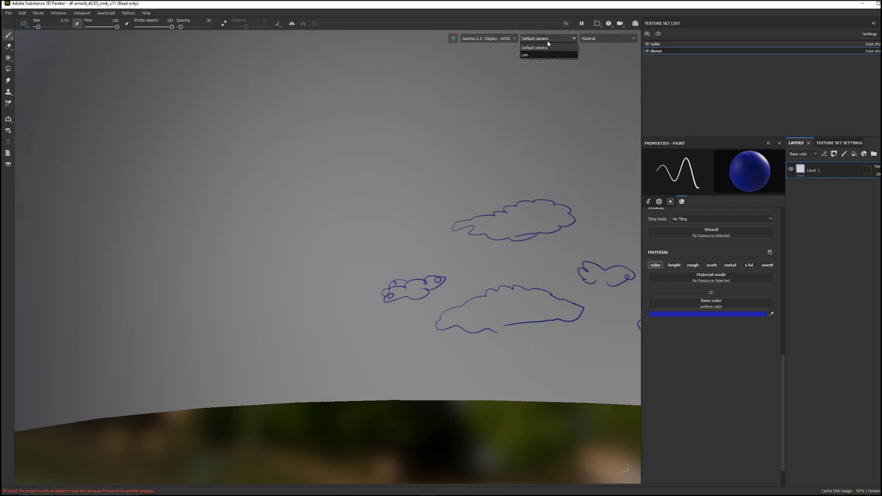
pyautogui.moveTo(549, 57)
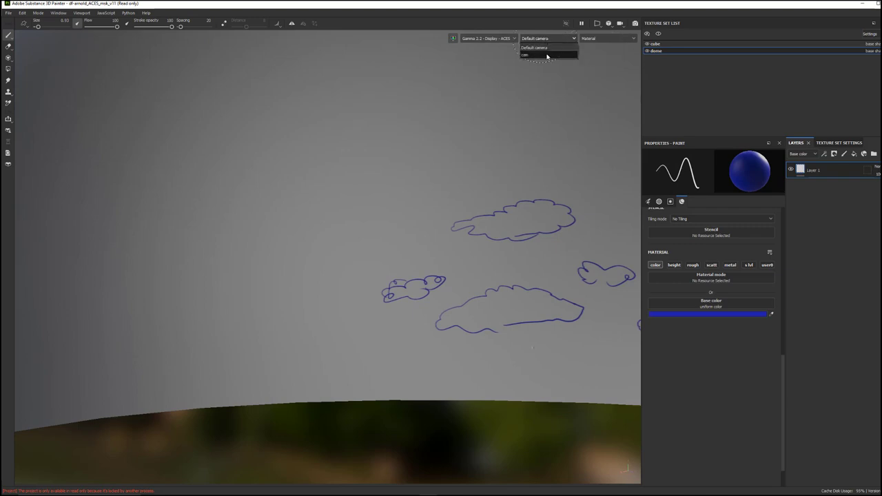
pyautogui.click(525, 55)
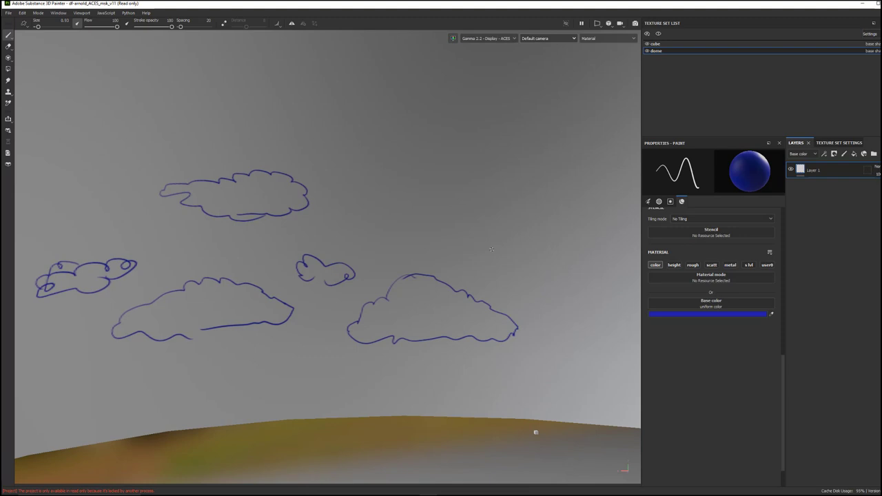
# - Sketch three more cloud outlines across the lower right and upper sky of the dome
pyautogui.moveTo(411, 207); pyautogui.dragTo(493, 218)
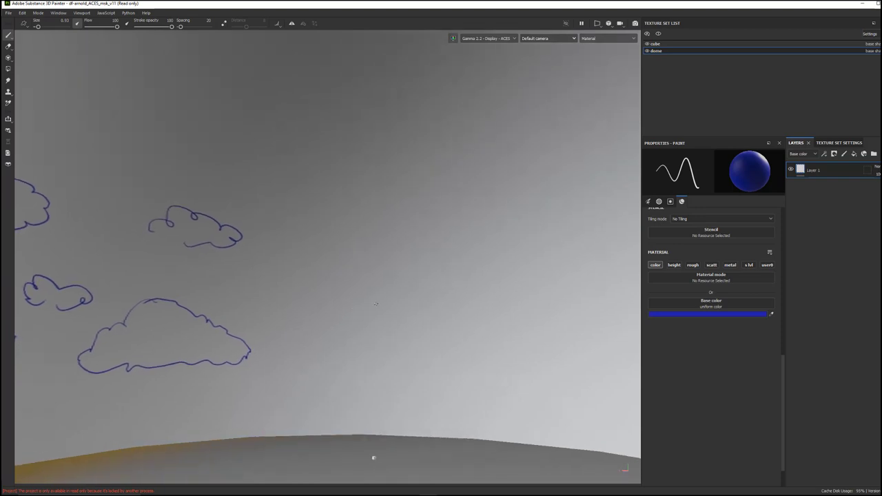
pyautogui.moveTo(259, 301); pyautogui.dragTo(338, 289)
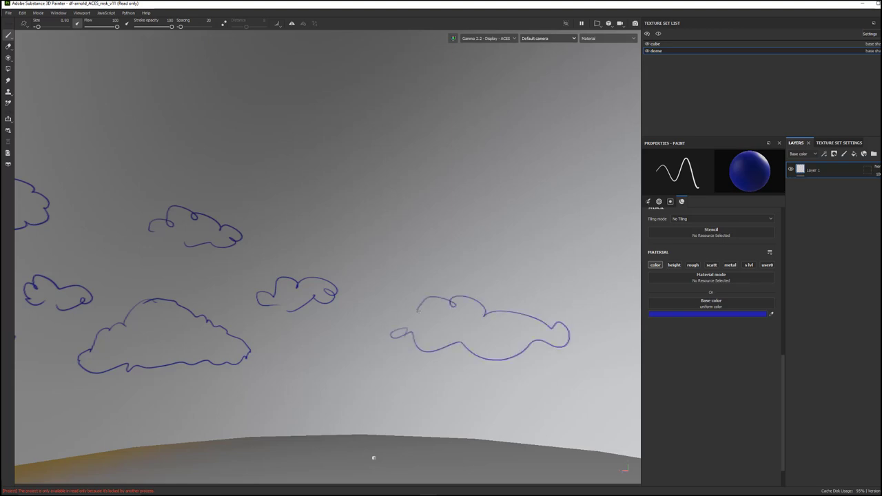
pyautogui.moveTo(324, 221); pyautogui.dragTo(452, 221)
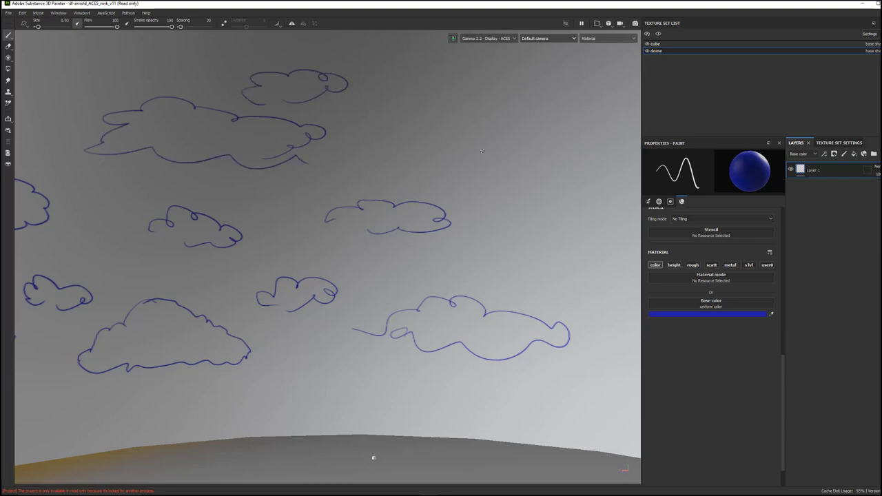
pyautogui.moveTo(413, 151); pyautogui.dragTo(600, 165)
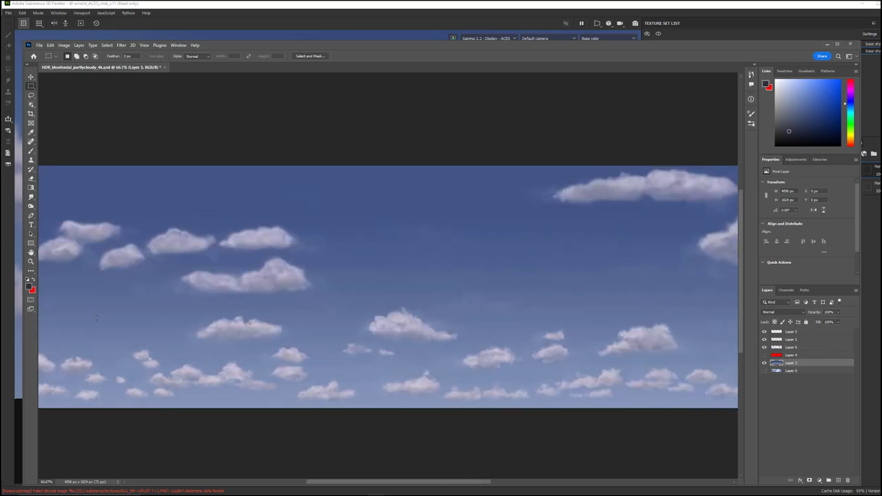
# - Fit the whole painted cloud panorama within the Photoshop window
pyautogui.click(31, 261)
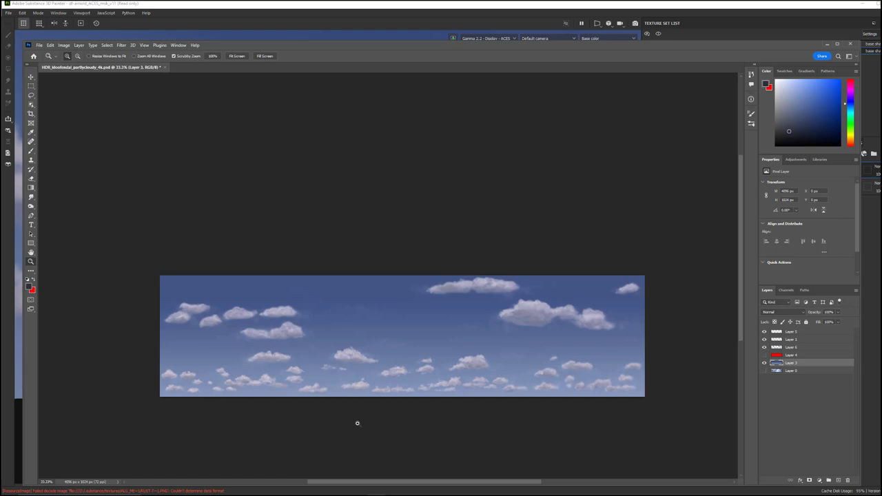
pyautogui.moveTo(678, 251)
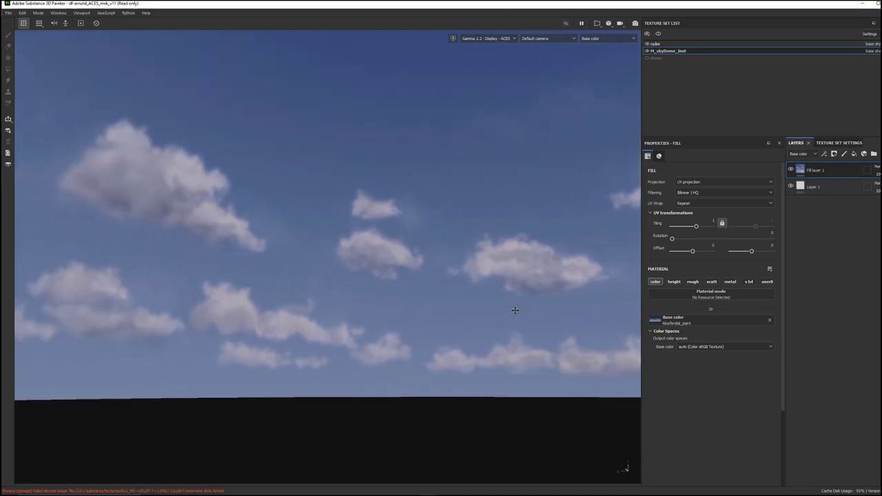
pyautogui.moveTo(516, 311); pyautogui.dragTo(357, 302)
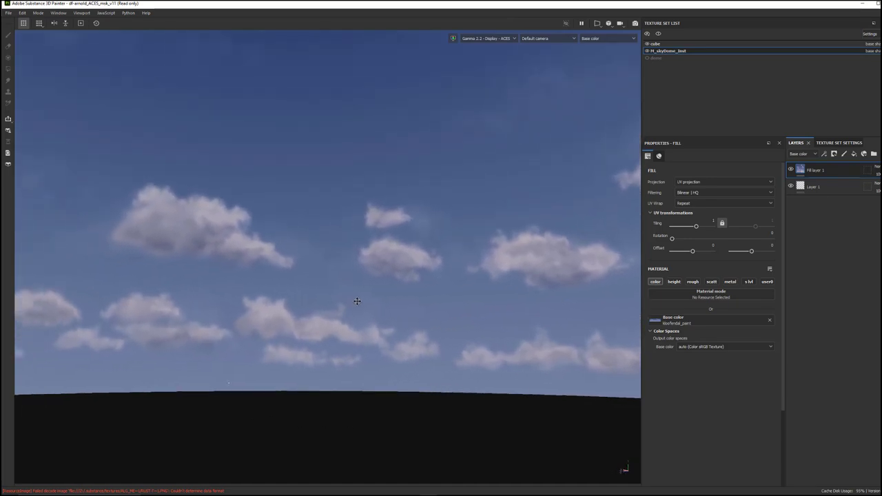
pyautogui.moveTo(356, 300); pyautogui.dragTo(386, 306)
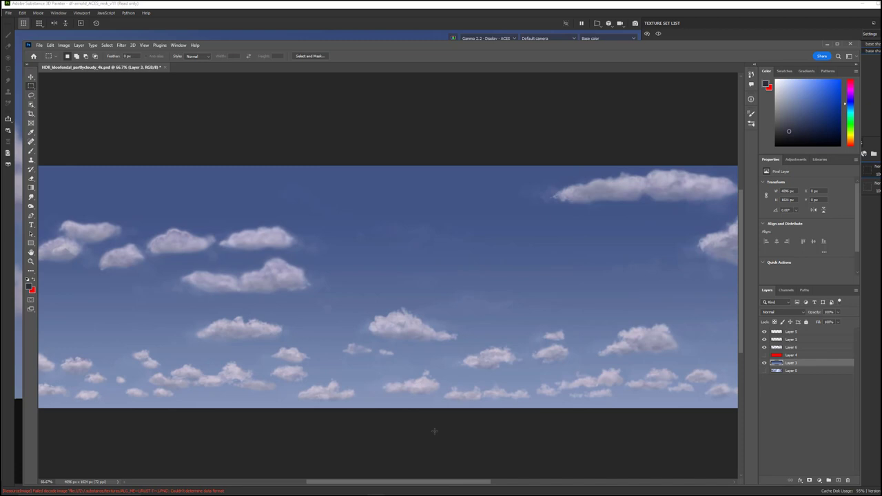
# - Fit the whole painted cloud panorama within the Photoshop window again
pyautogui.click(30, 262)
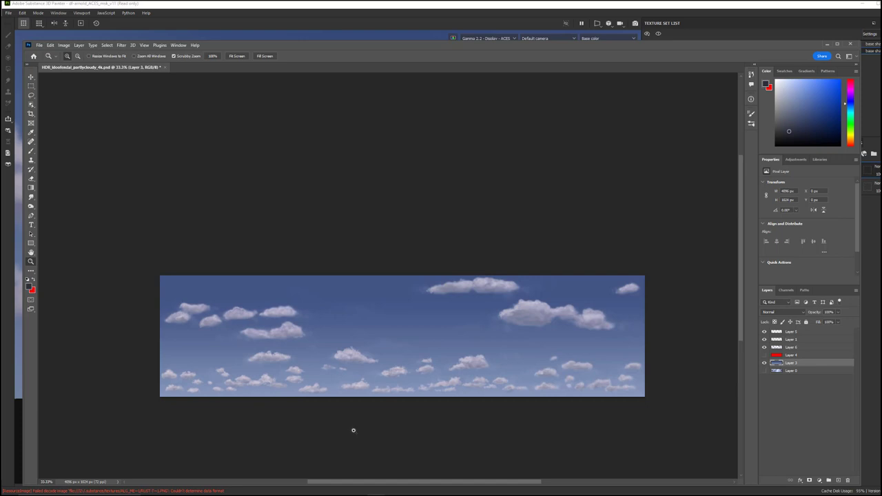
pyautogui.moveTo(359, 424)
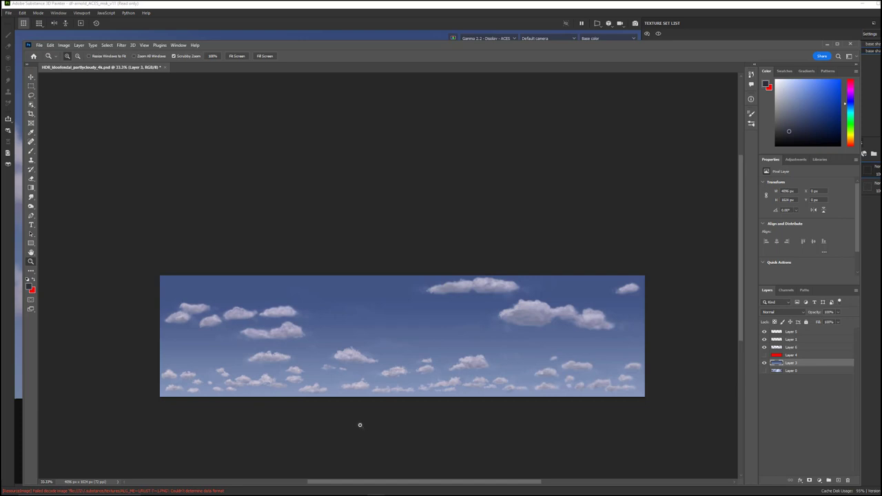
pyautogui.moveTo(676, 251)
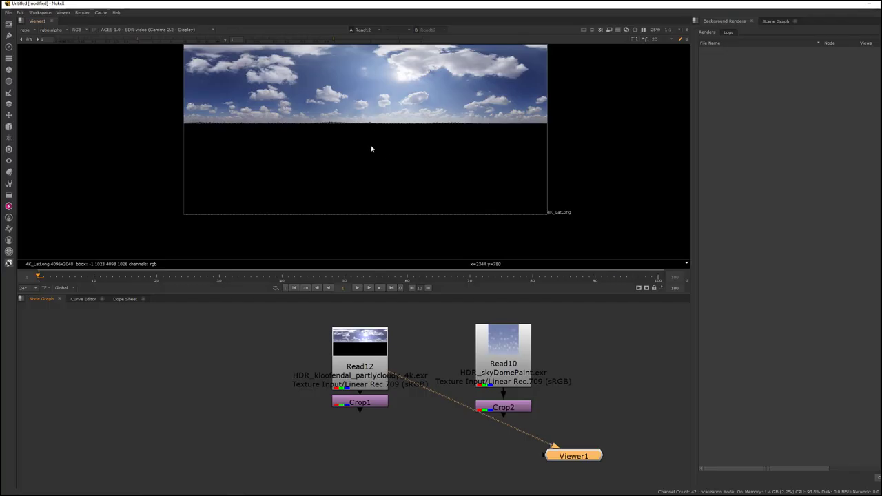
pyautogui.moveTo(375, 142)
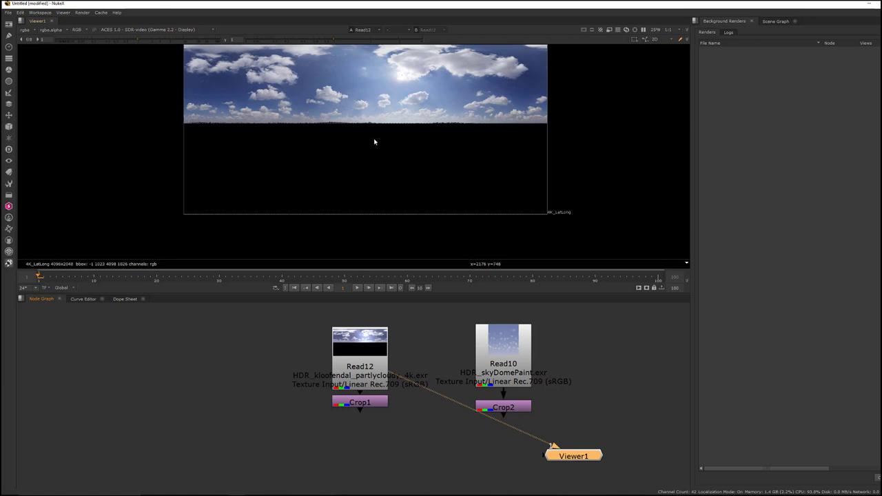
pyautogui.moveTo(397, 159)
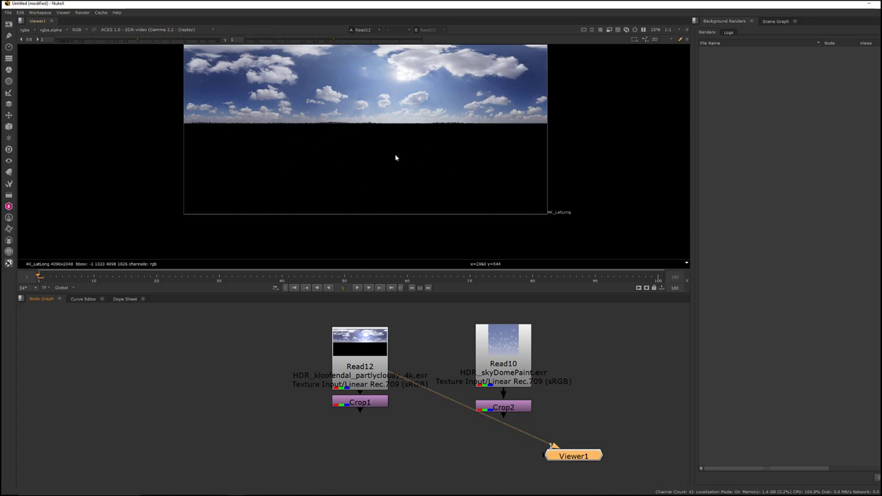
pyautogui.moveTo(414, 164)
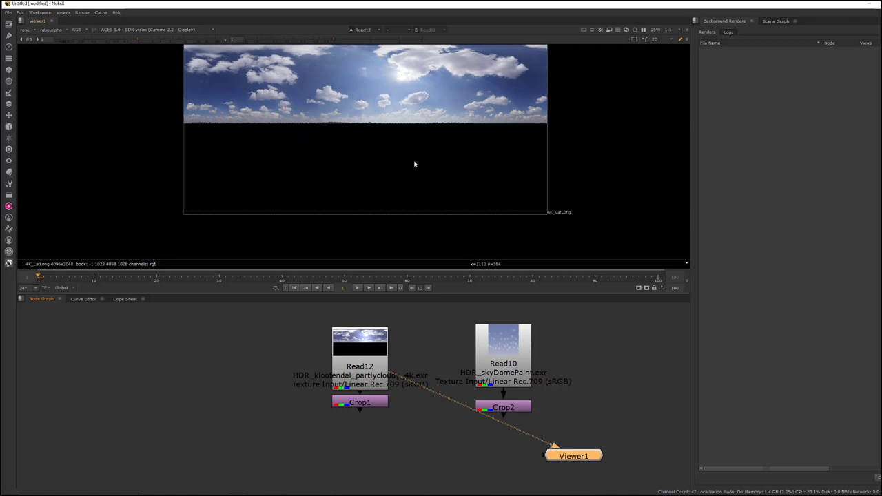
pyautogui.moveTo(405, 79)
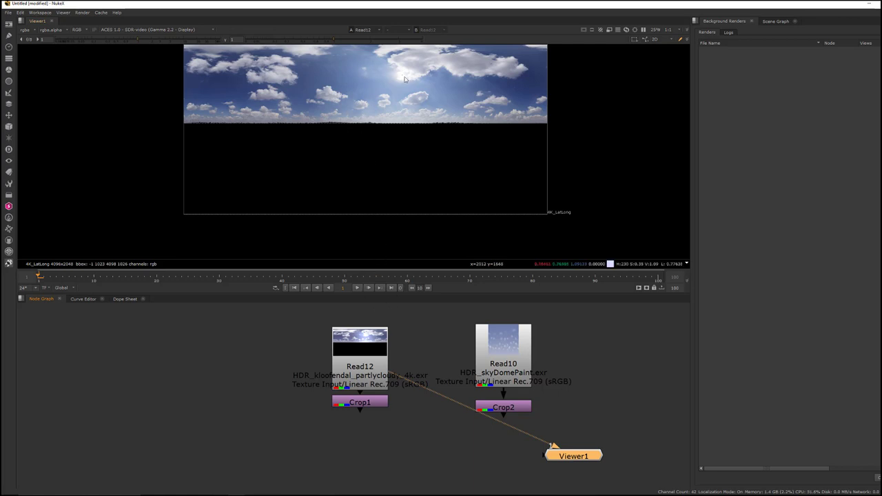
pyautogui.moveTo(493, 345)
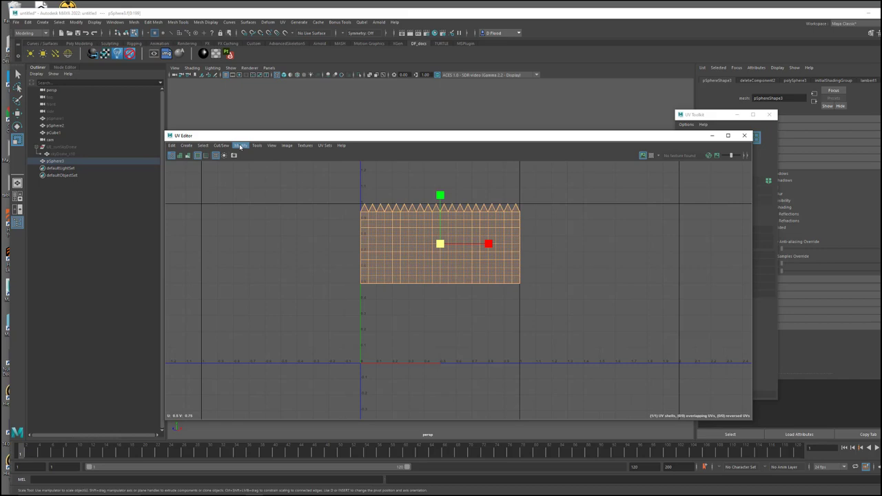
# - Apply a Modify menu operation to the dome's unwrapped UV shell in the UV Editor
pyautogui.click(240, 146)
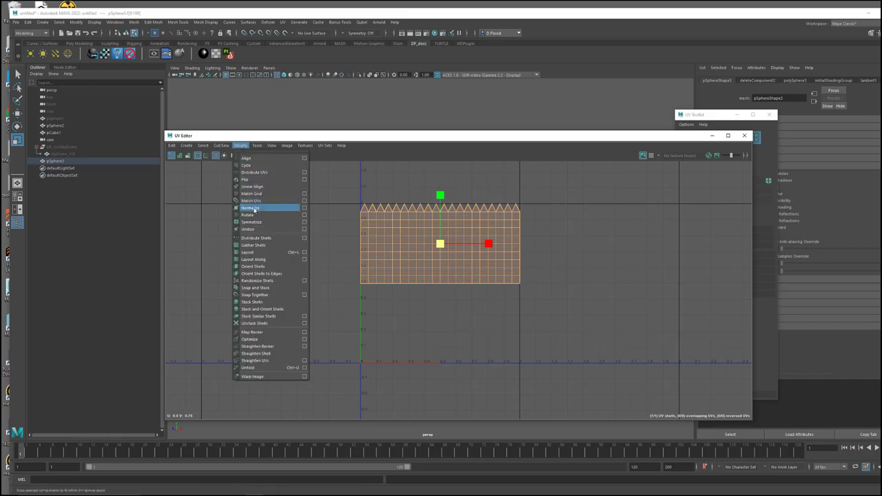
pyautogui.click(251, 206)
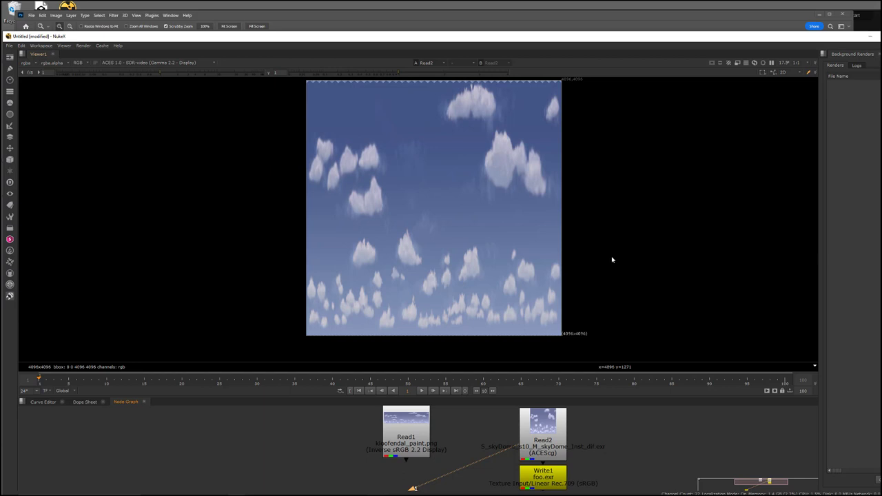
pyautogui.moveTo(394, 171)
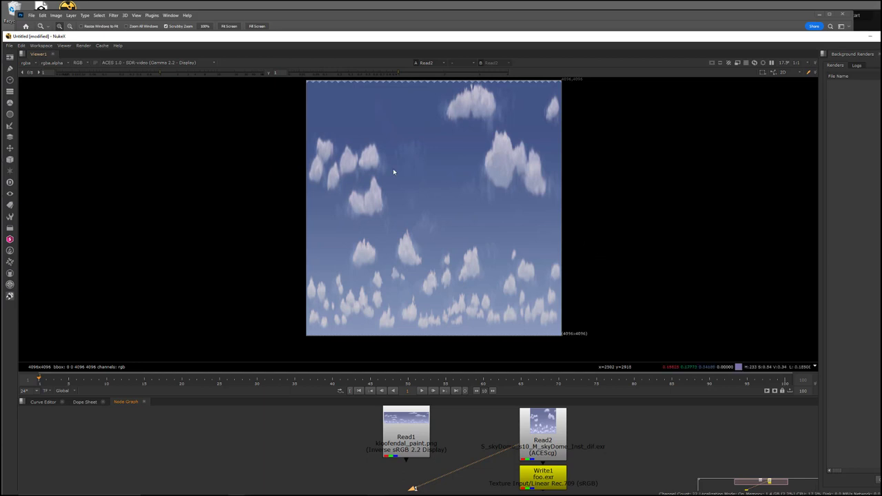
pyautogui.moveTo(499, 185)
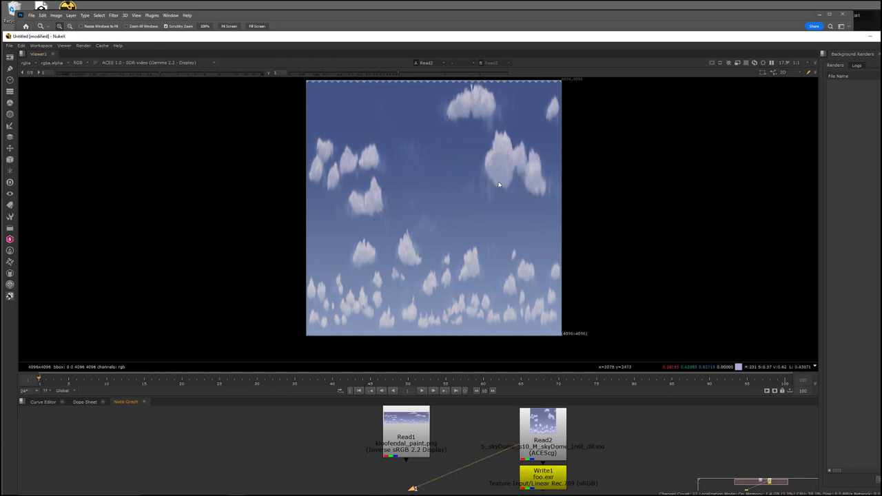
pyautogui.moveTo(532, 187)
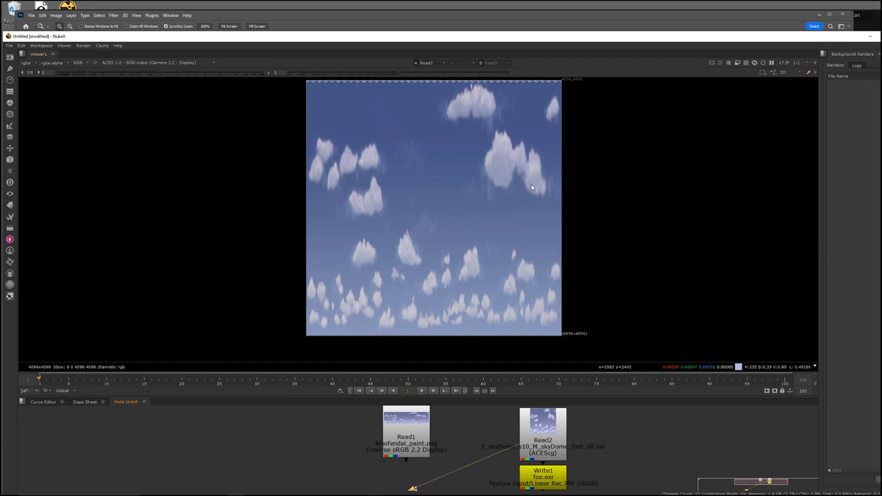
pyautogui.moveTo(554, 338)
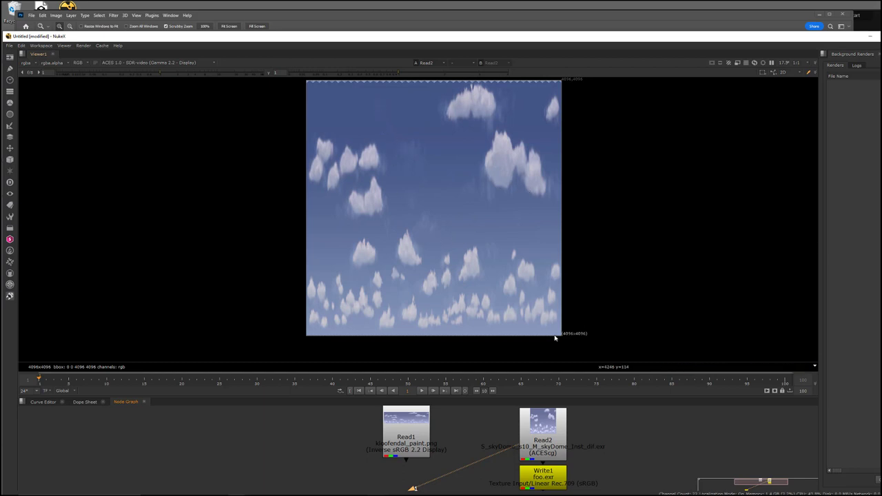
pyautogui.moveTo(590, 213)
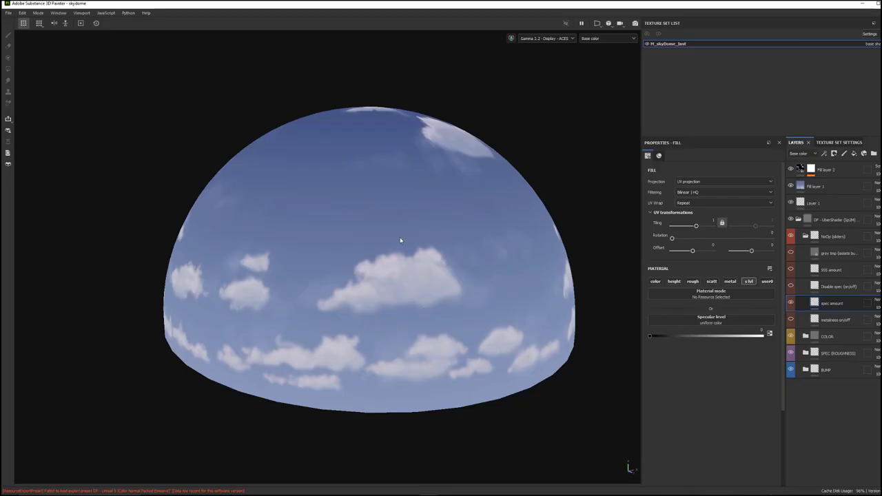
# - Run a File menu command on the painted sky dome project
pyautogui.click(8, 12)
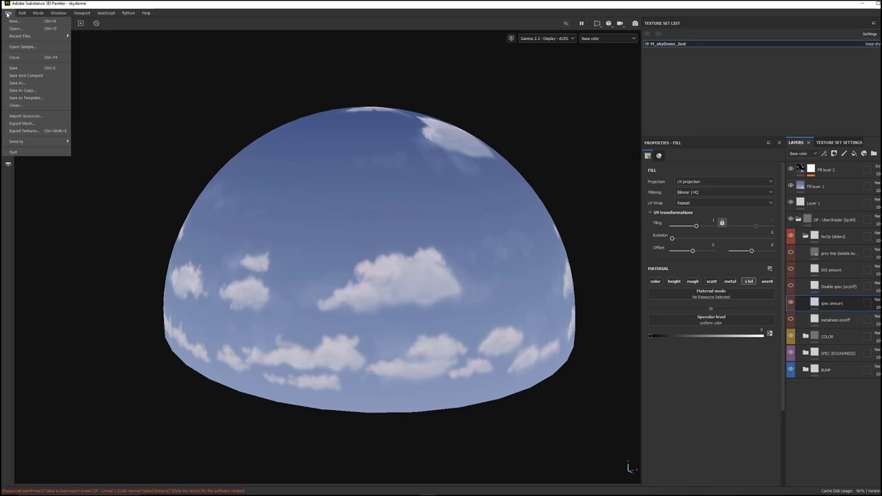
pyautogui.click(24, 131)
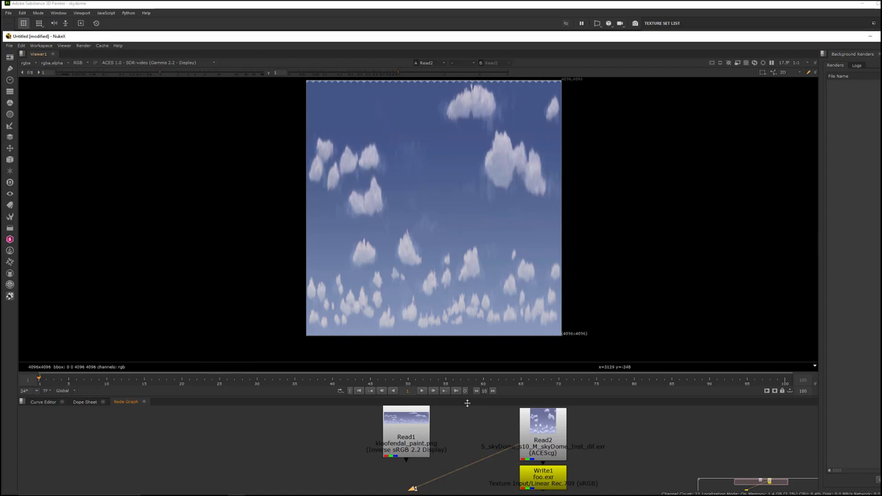
# - View the painted panorama, then the Read2 skyDome reference EXR in the Nuke viewer
pyautogui.click(406, 426)
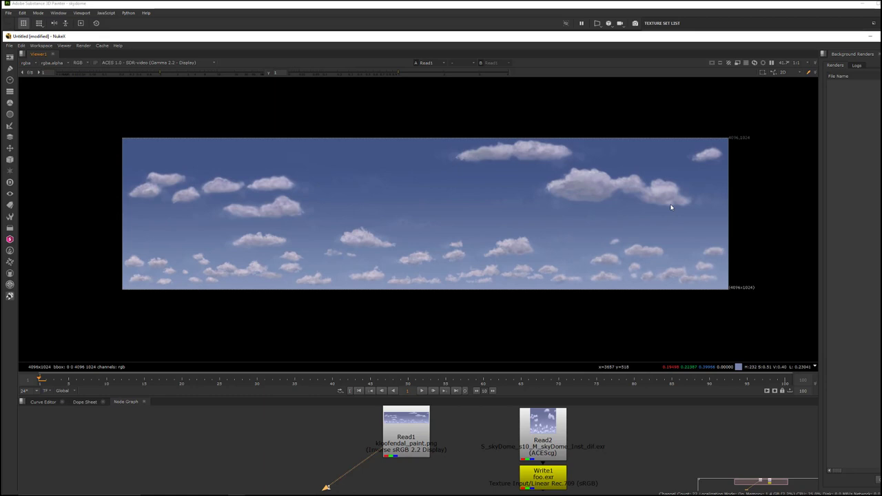
pyautogui.moveTo(673, 275)
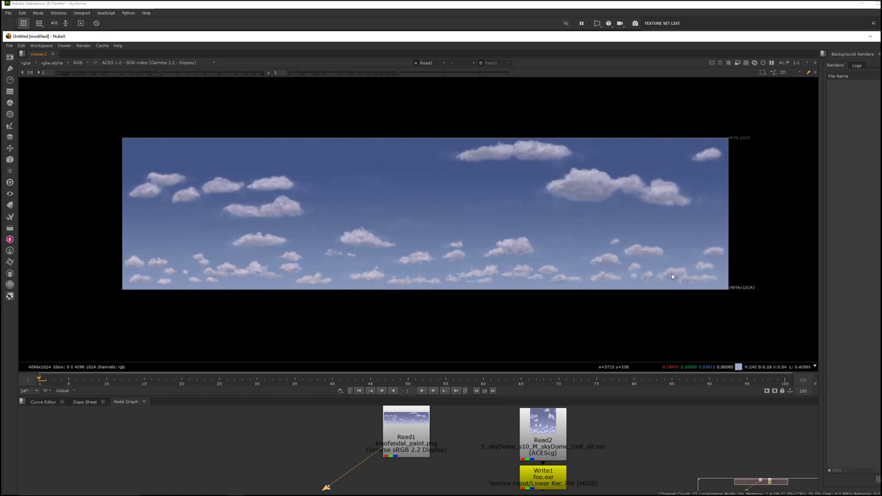
pyautogui.moveTo(434, 282)
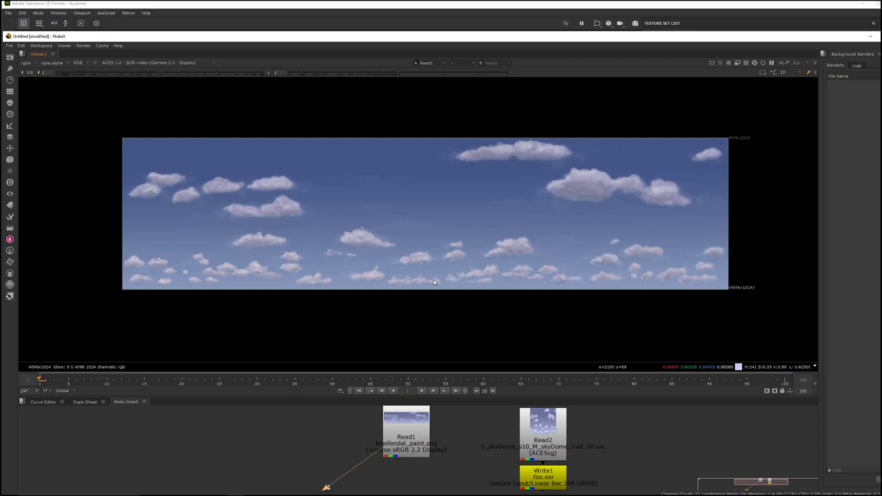
pyautogui.click(544, 425)
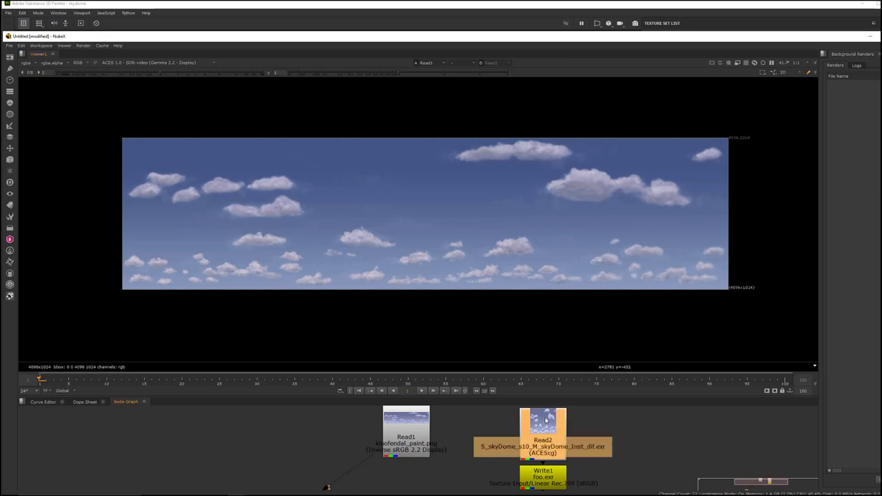
pyautogui.click(544, 428)
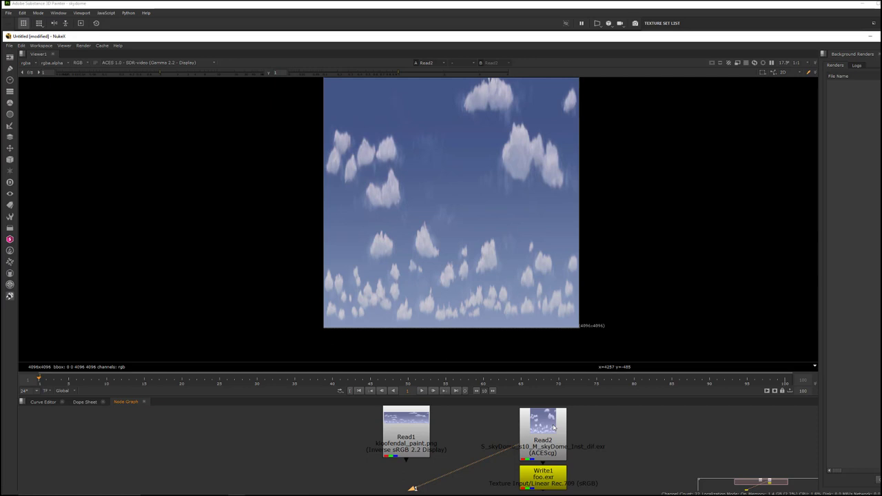
pyautogui.moveTo(623, 440)
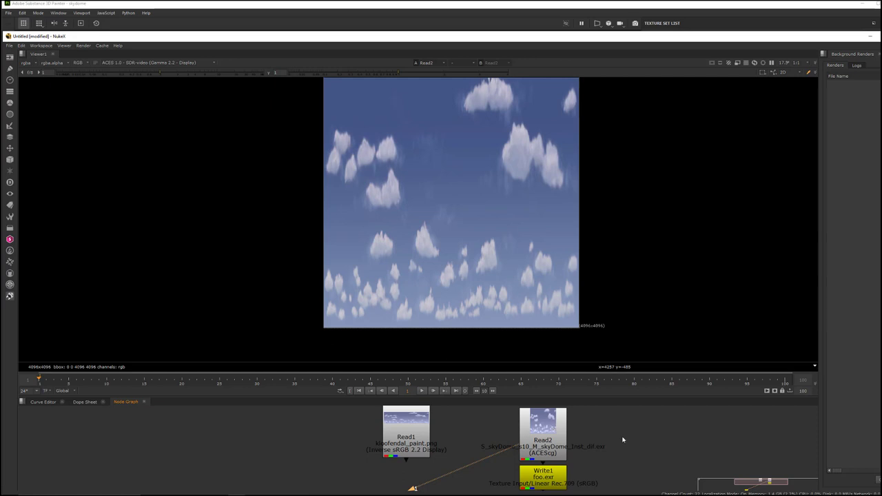
pyautogui.moveTo(496, 158)
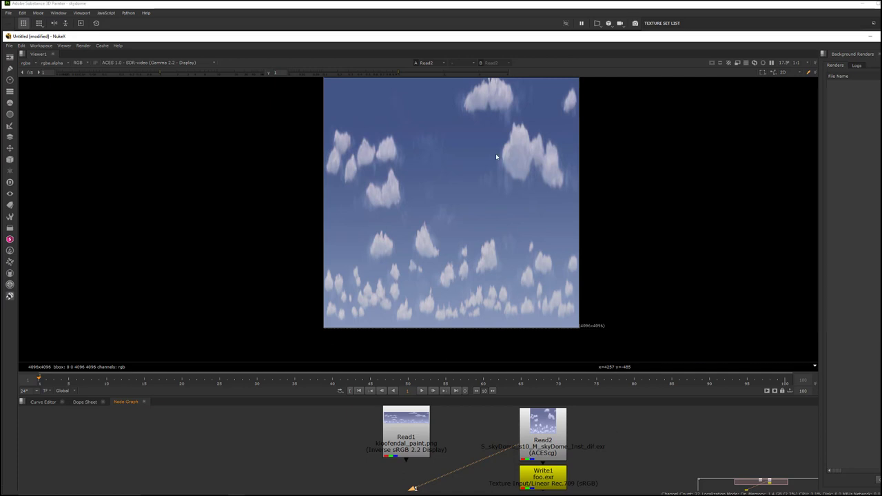
pyautogui.moveTo(514, 353)
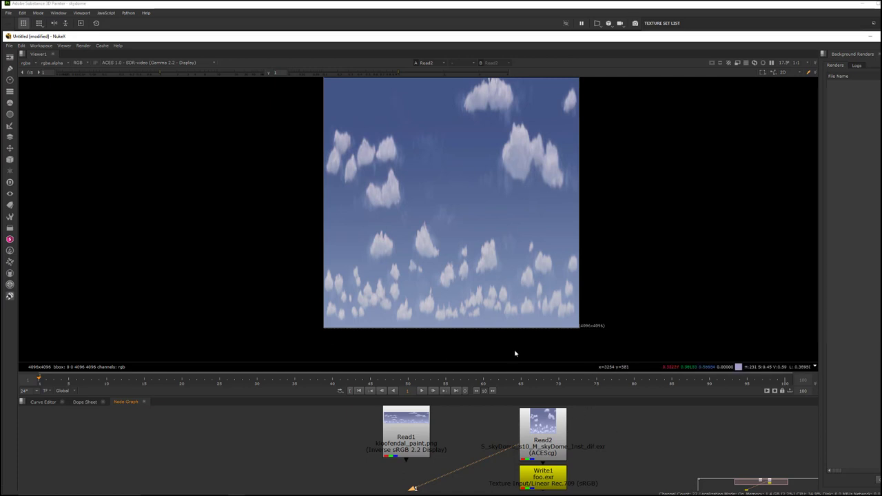
# - Return the Nuke viewer to the painted cloud panorama Read1 node
pyautogui.click(543, 427)
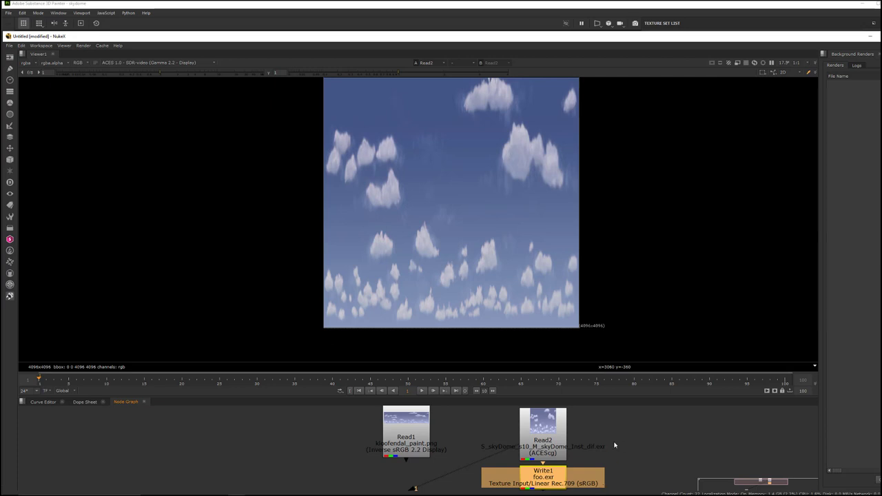
pyautogui.moveTo(422, 422)
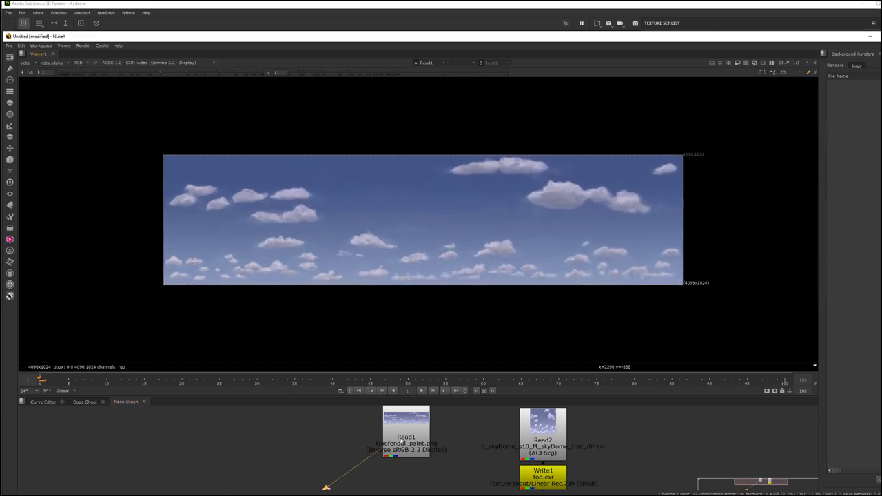
pyautogui.moveTo(411, 419)
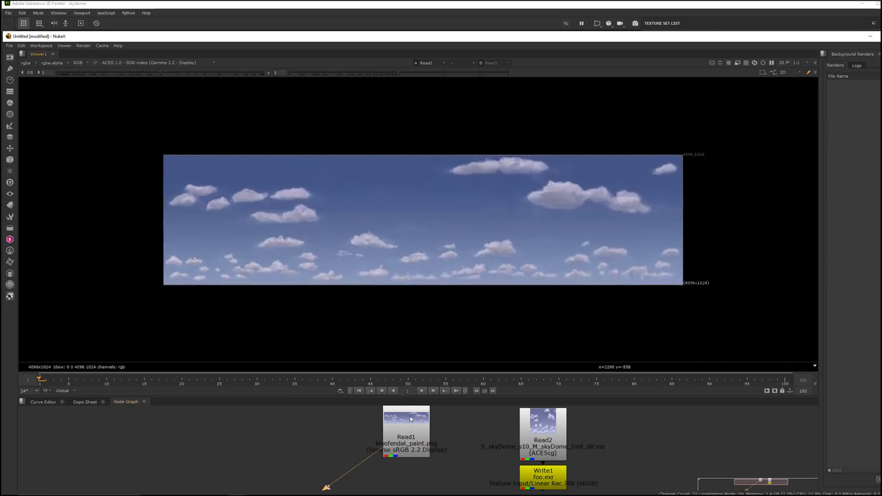
# - Set Read1's input transform to Texture Input > Color sRGB Texture
pyautogui.doubleClick(405, 424)
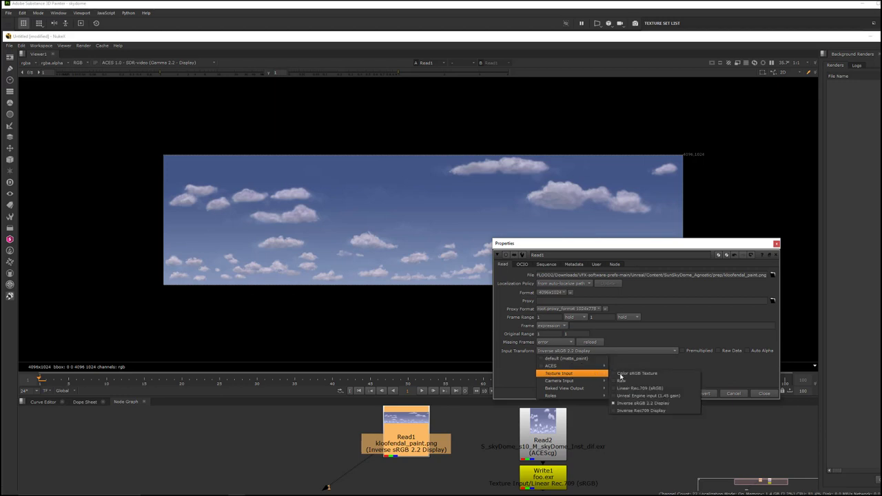
pyautogui.click(637, 372)
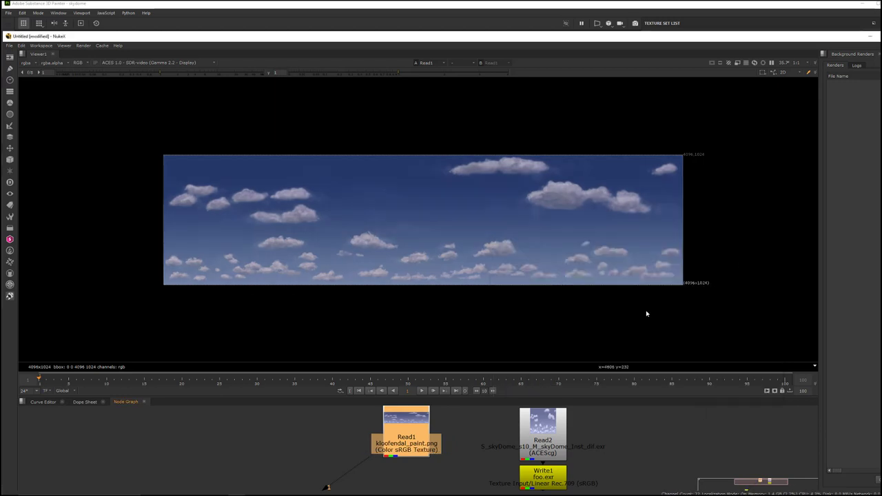
pyautogui.moveTo(446, 218)
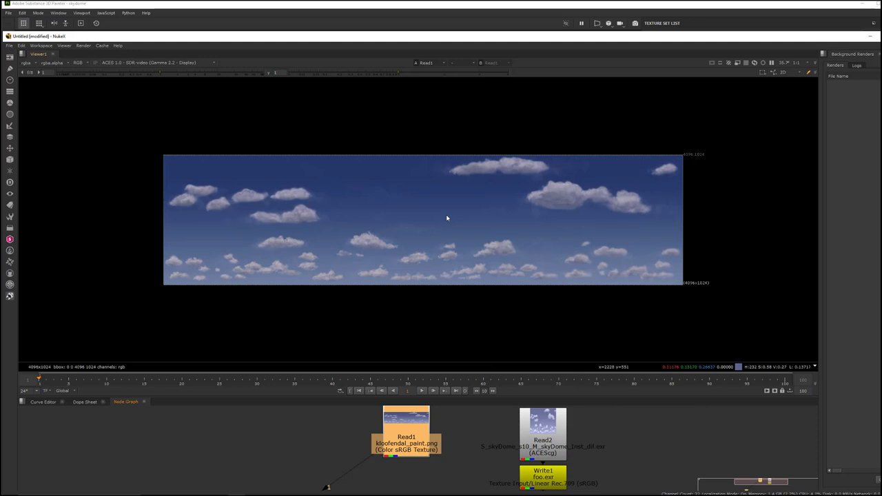
pyautogui.moveTo(416, 460)
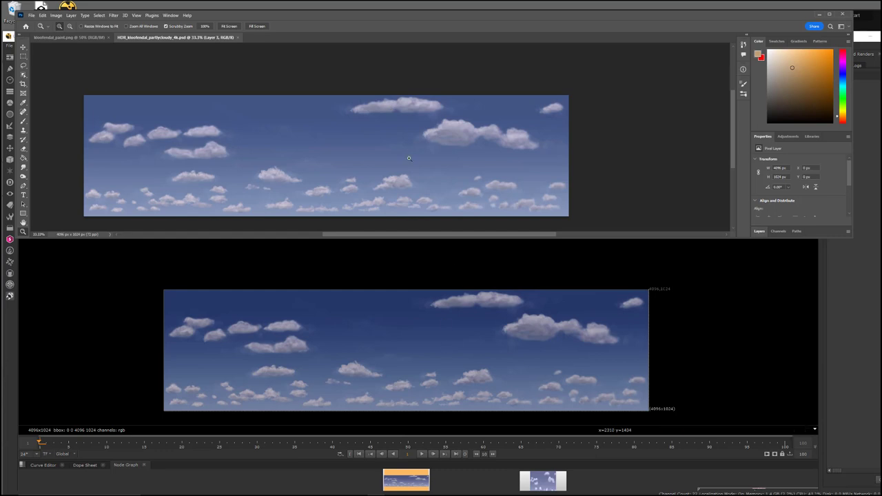
pyautogui.moveTo(455, 342)
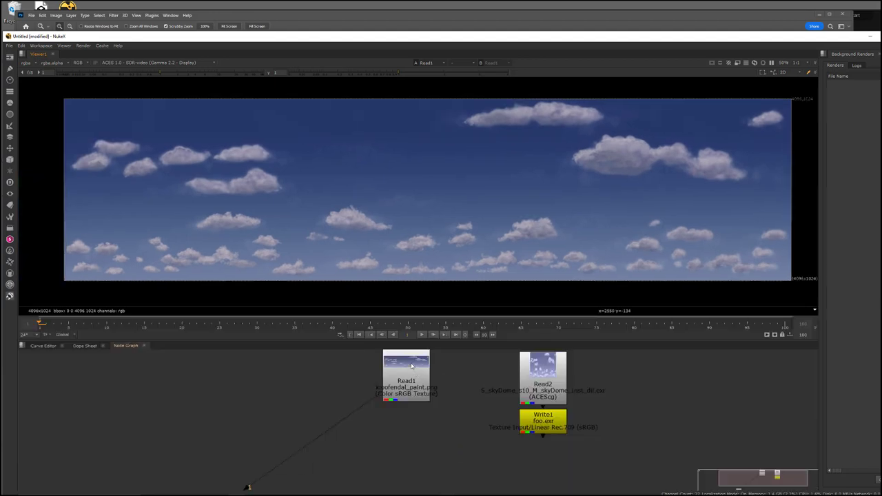
# - Set Read1's input transform back to Texture Input > Inverse sRGB 2.2 Display
pyautogui.doubleClick(405, 375)
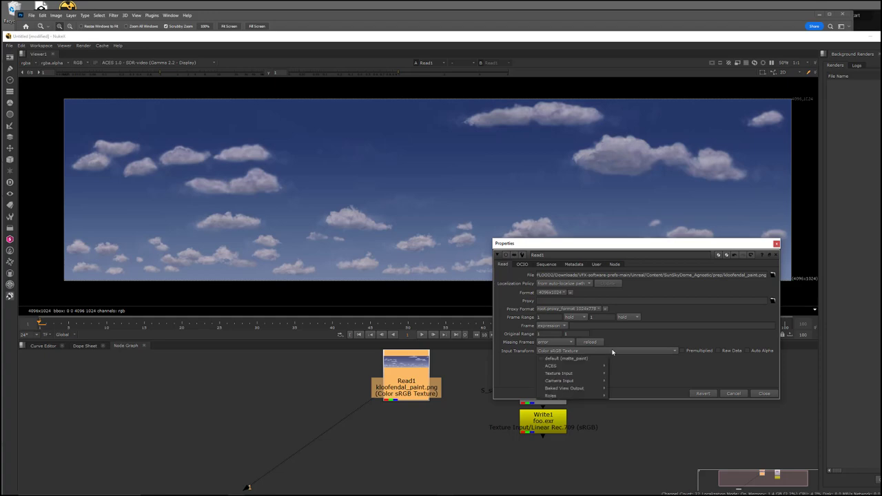
pyautogui.moveTo(571, 366)
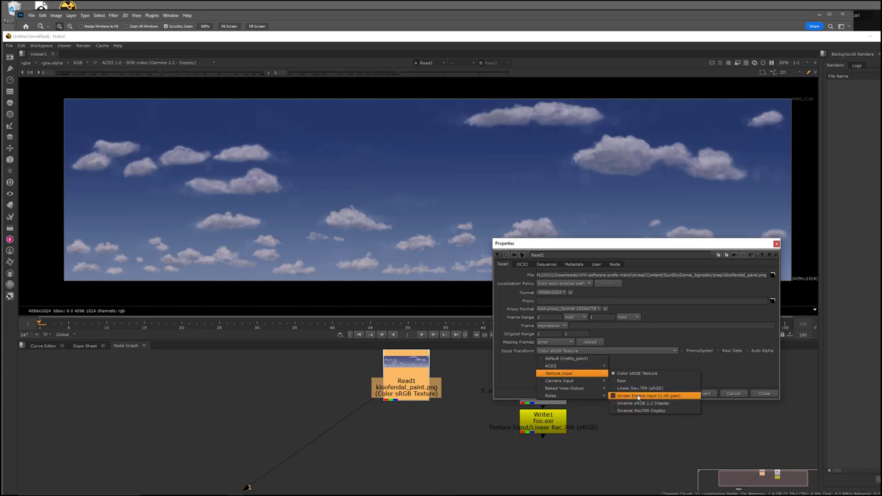
pyautogui.moveTo(641, 402)
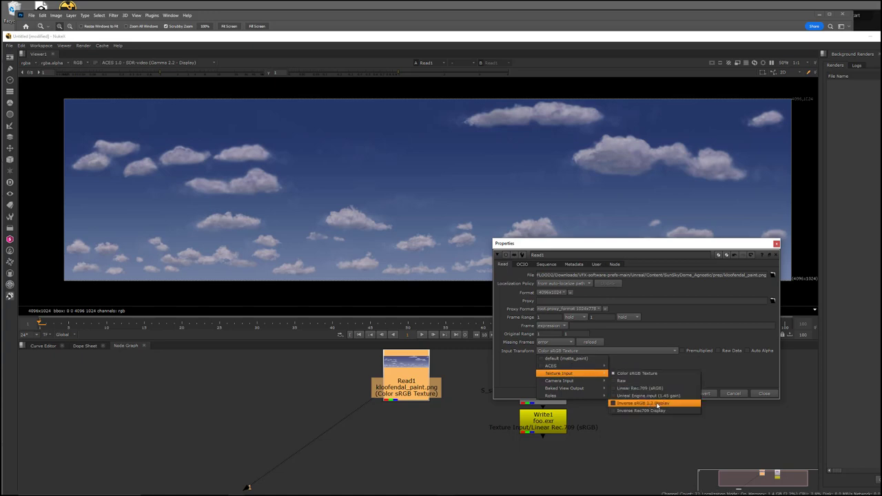
pyautogui.click(642, 403)
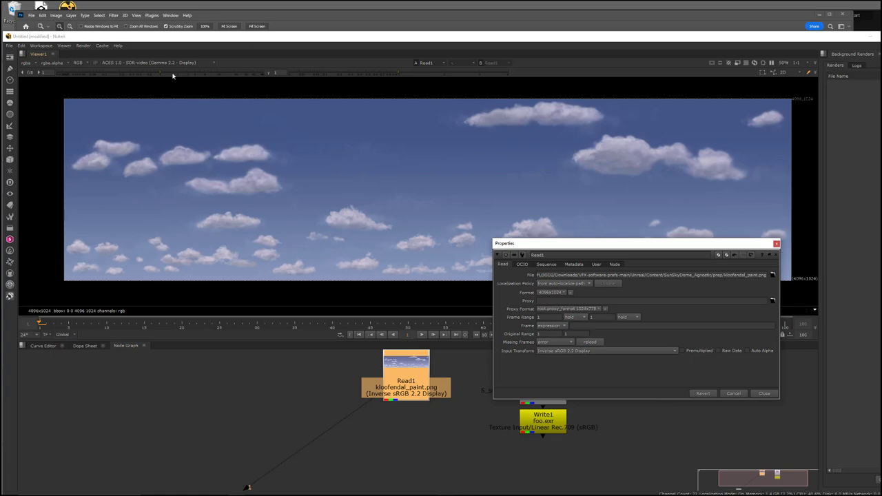
pyautogui.moveTo(171, 68)
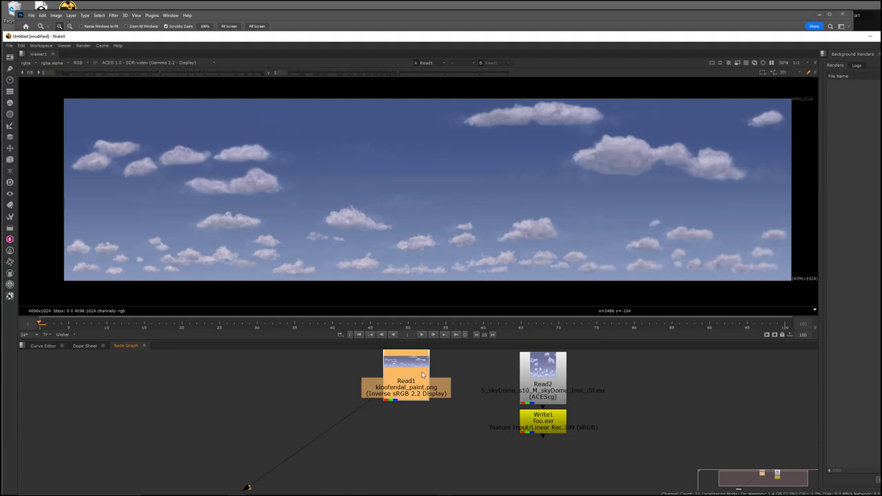
pyautogui.moveTo(366, 209)
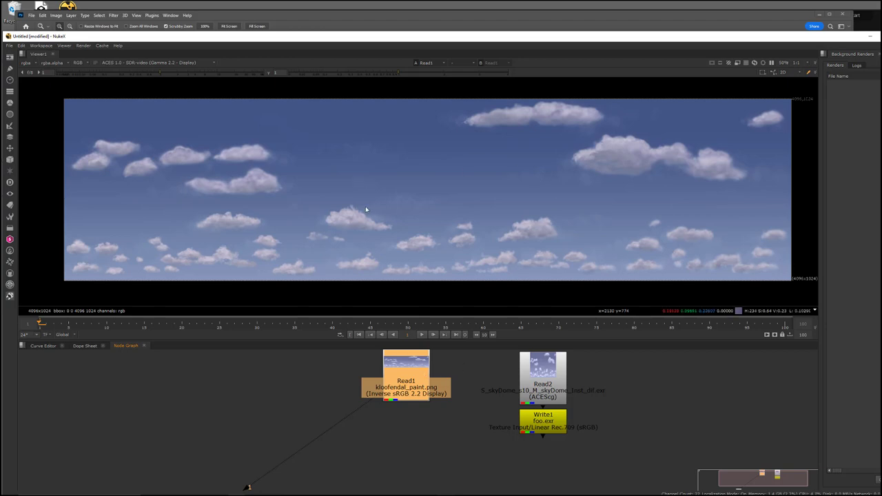
pyautogui.moveTo(485, 168)
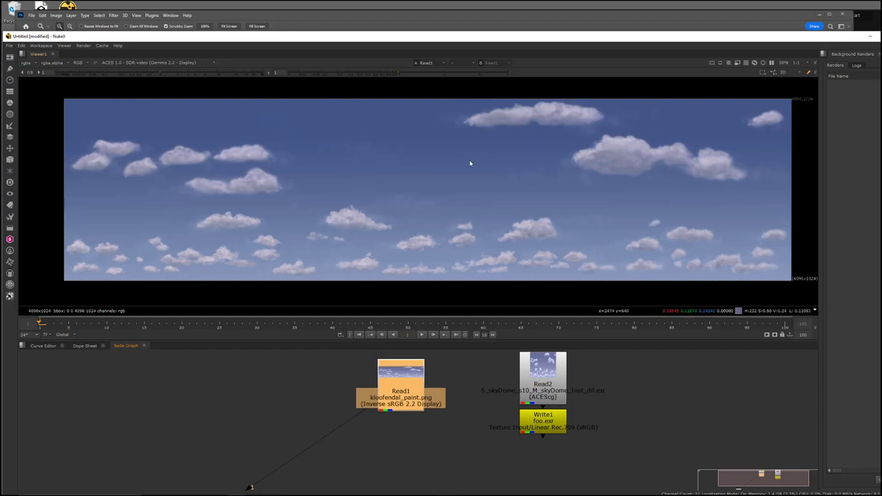
pyautogui.moveTo(407, 383)
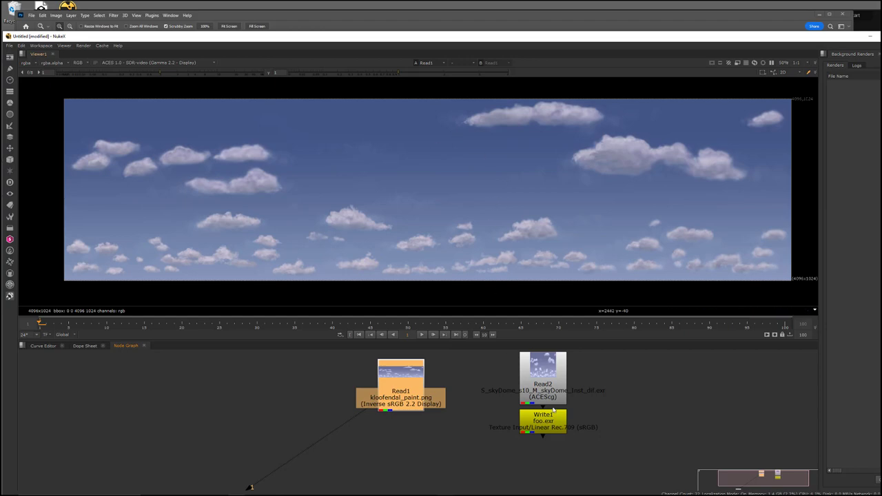
# - Reposition Write1 beneath Read1 and connect its input to the painted panorama read
pyautogui.moveTo(543, 416); pyautogui.dragTo(488, 448)
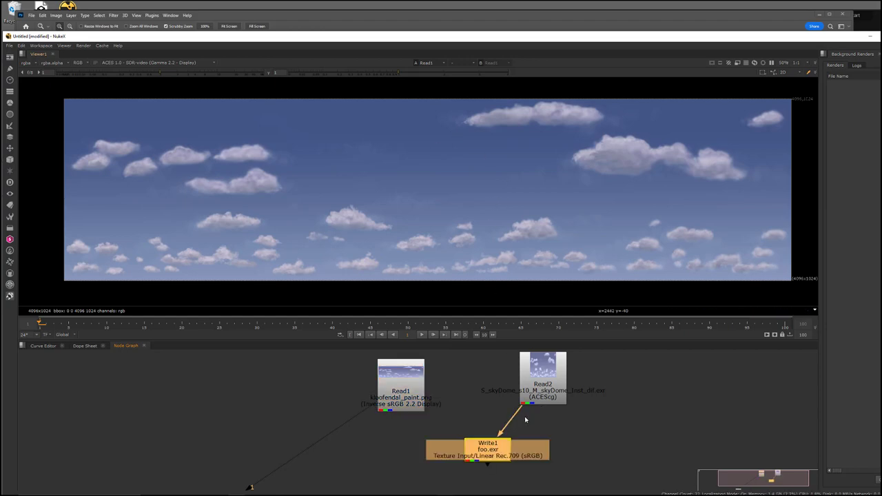
pyautogui.moveTo(521, 408)
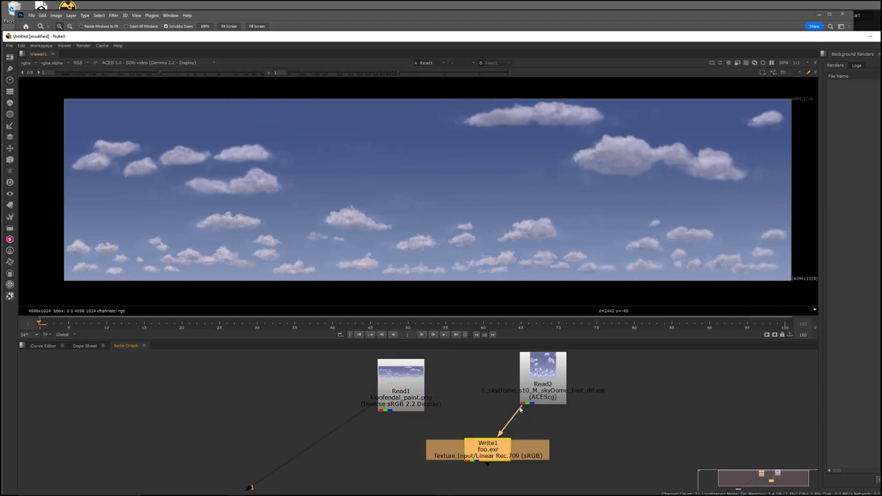
pyautogui.moveTo(488, 449); pyautogui.dragTo(452, 449)
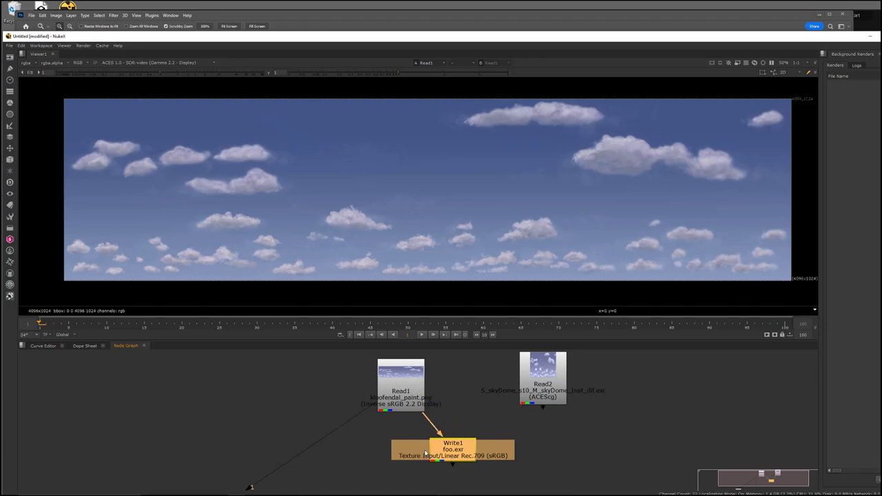
pyautogui.moveTo(452, 448); pyautogui.dragTo(401, 444)
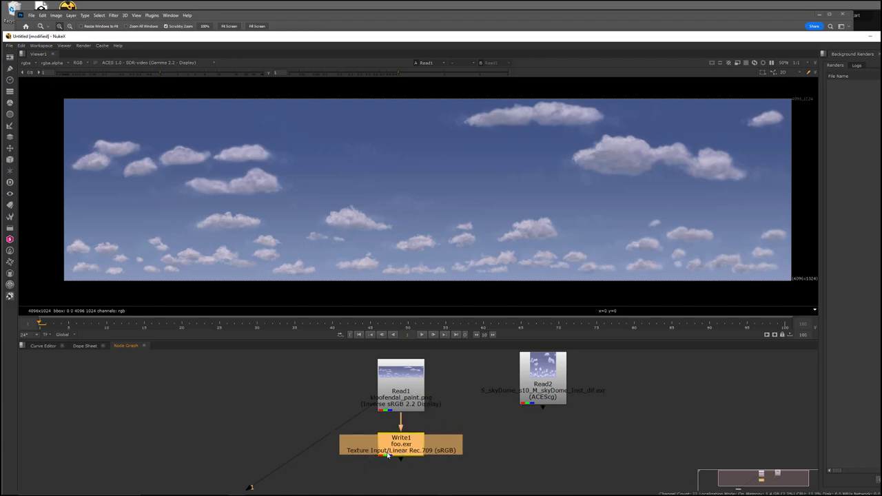
pyautogui.moveTo(457, 460)
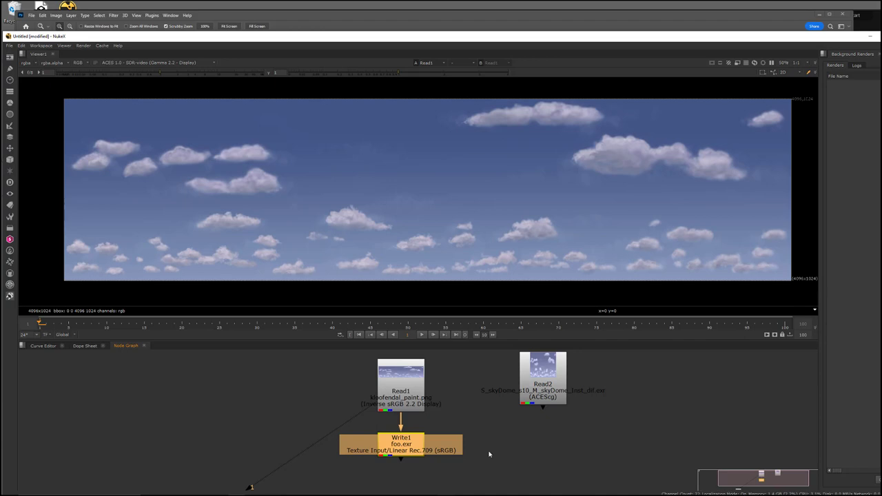
pyautogui.moveTo(458, 462)
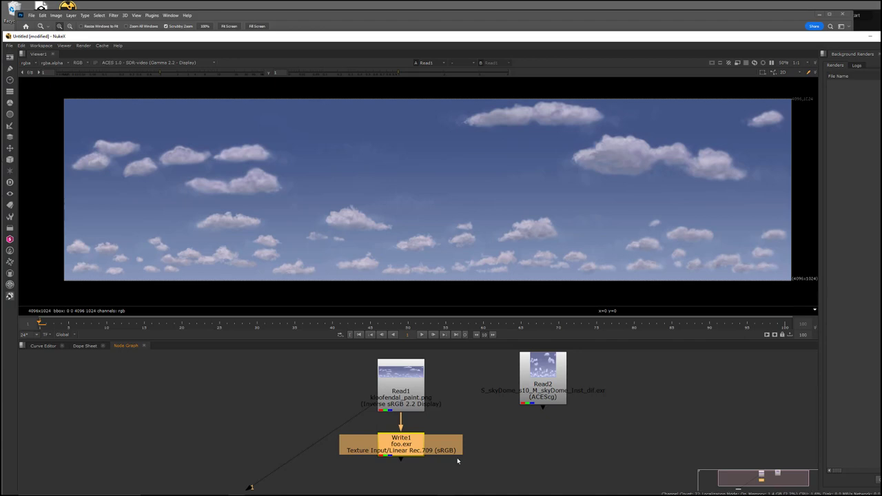